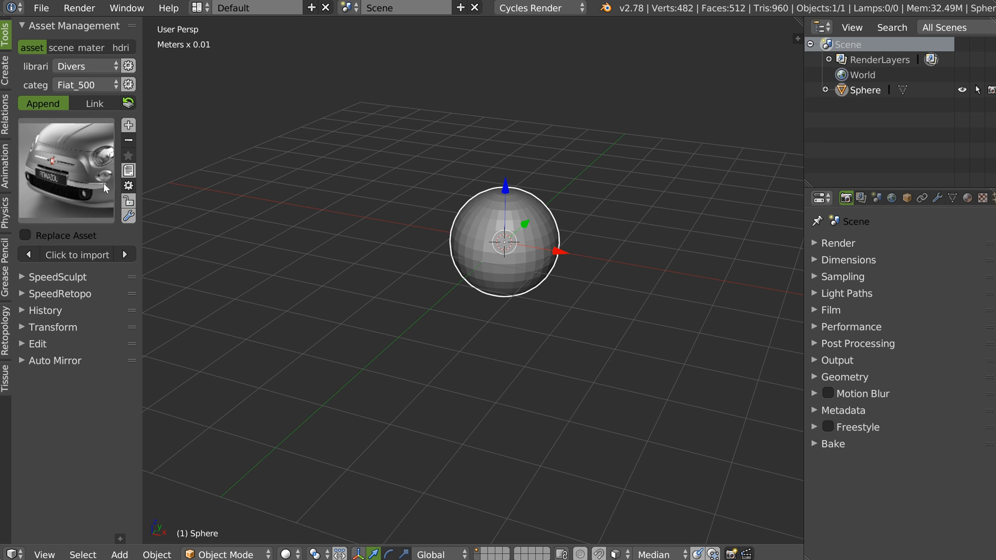
mouse_move(58, 182)
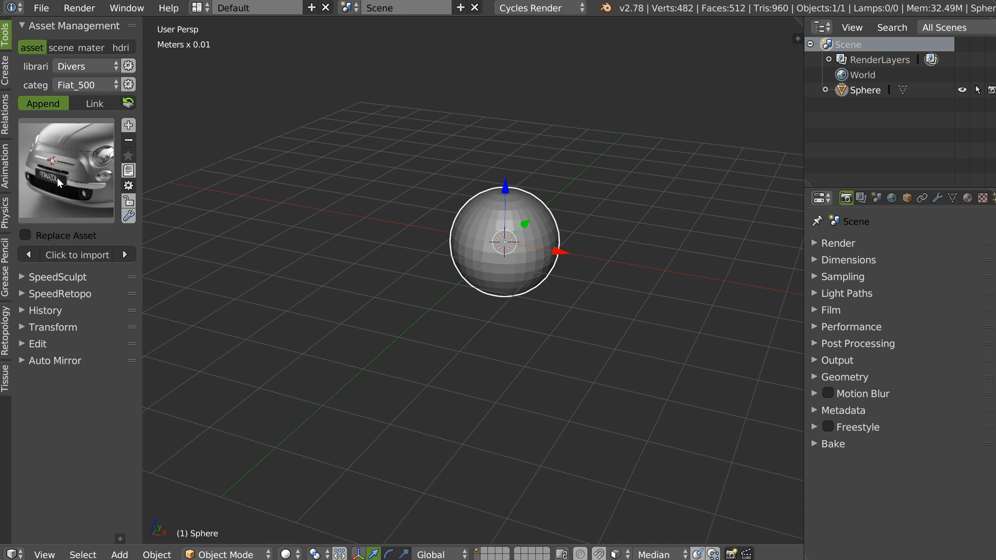
mouse_move(94, 151)
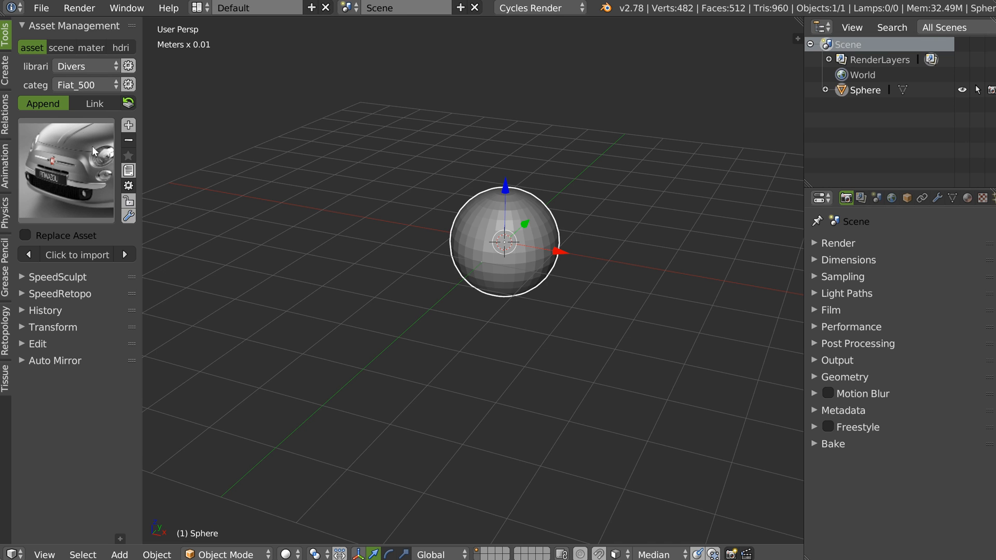
mouse_move(76, 234)
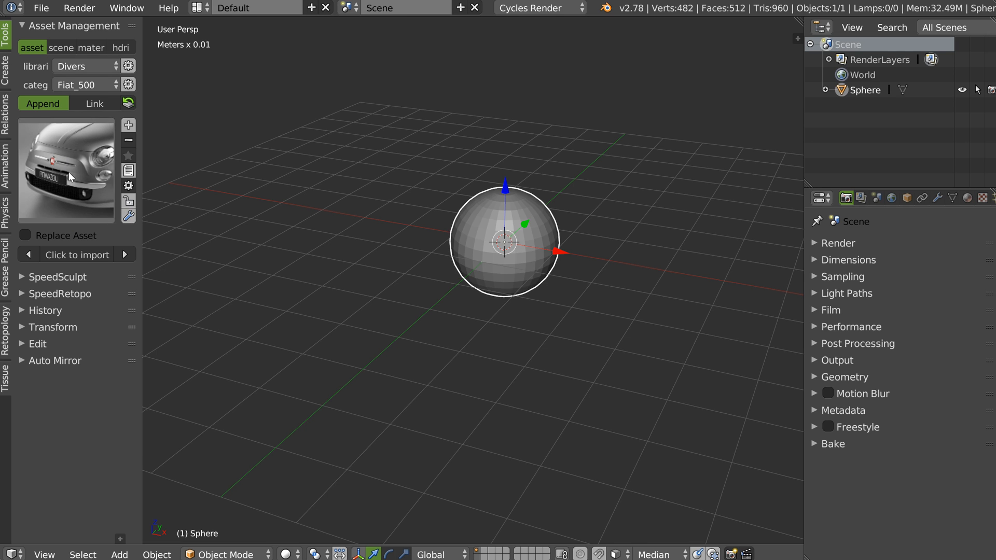
mouse_move(335, 196)
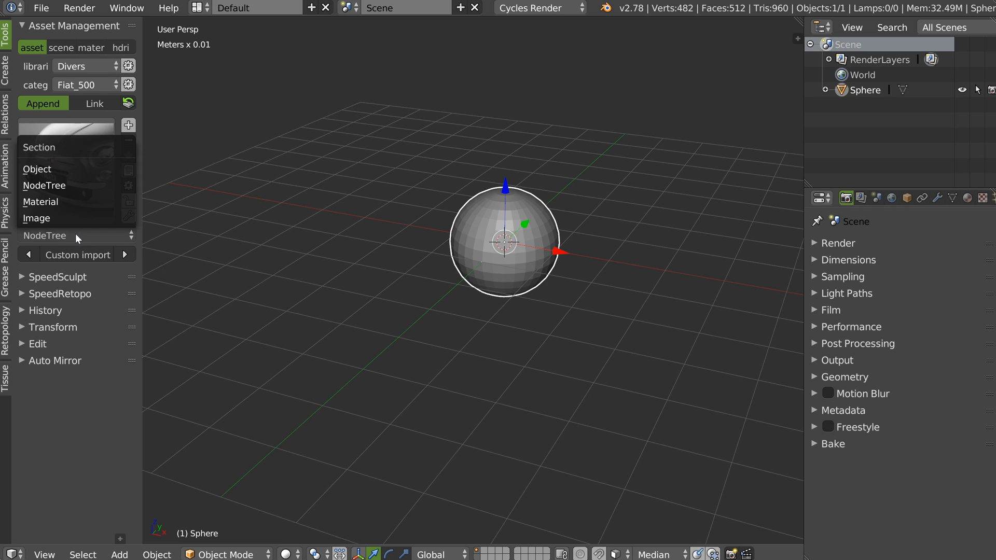
mouse_move(71, 243)
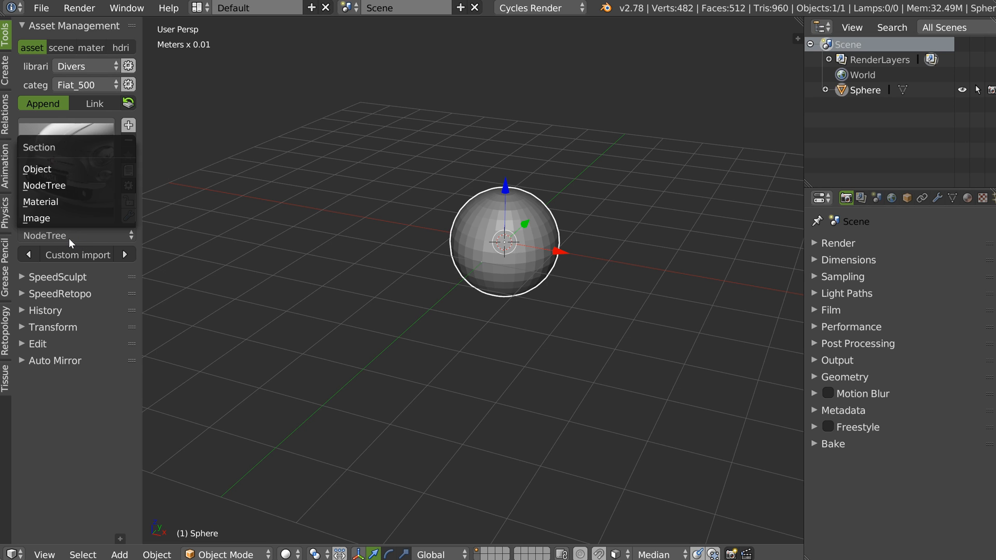
mouse_move(44, 184)
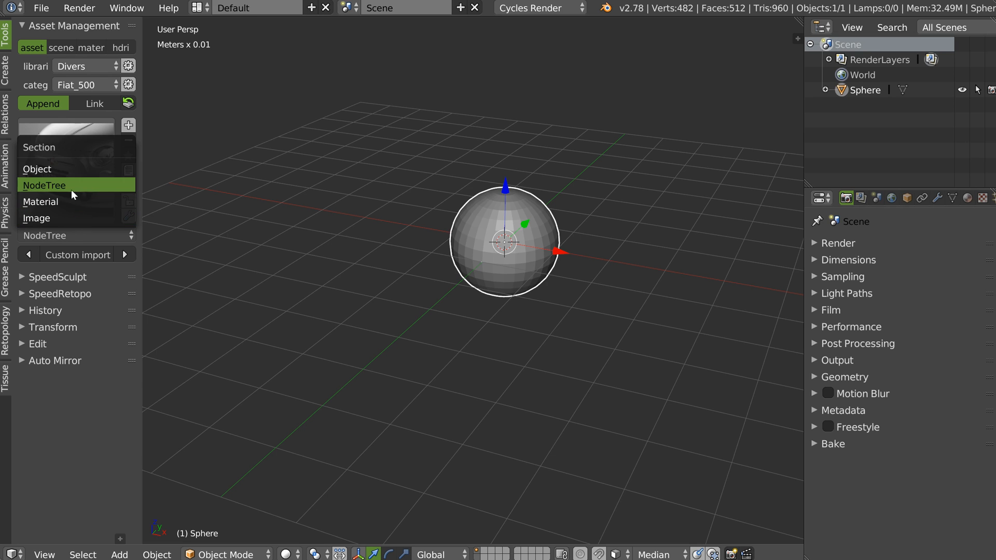
Choose NodeTree as the custom import data section and close the section list
click(45, 184)
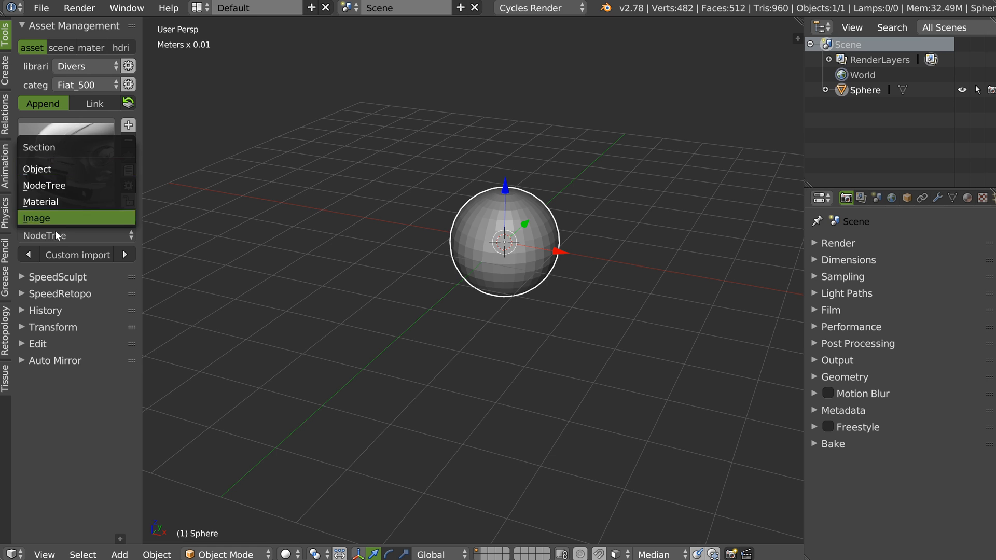
mouse_move(38, 168)
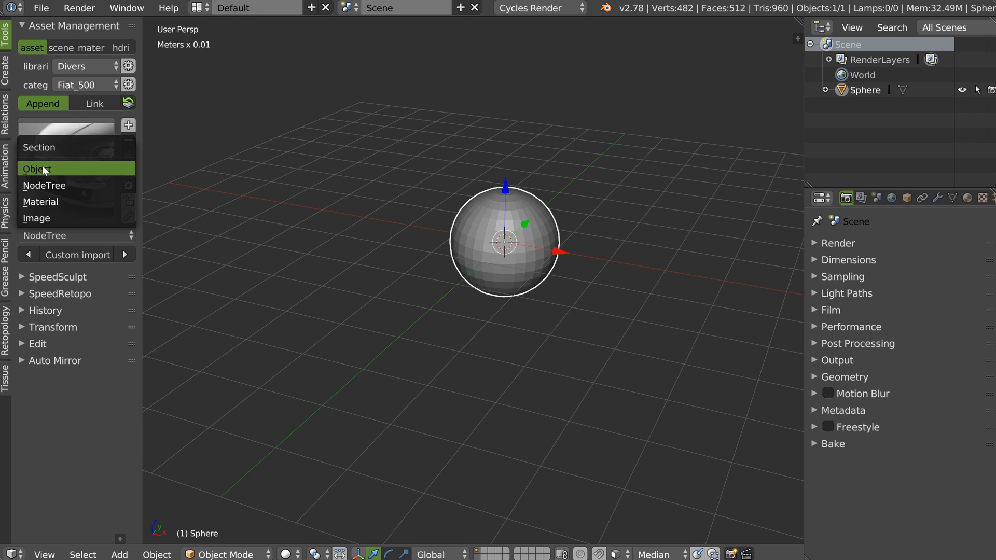
click(42, 168)
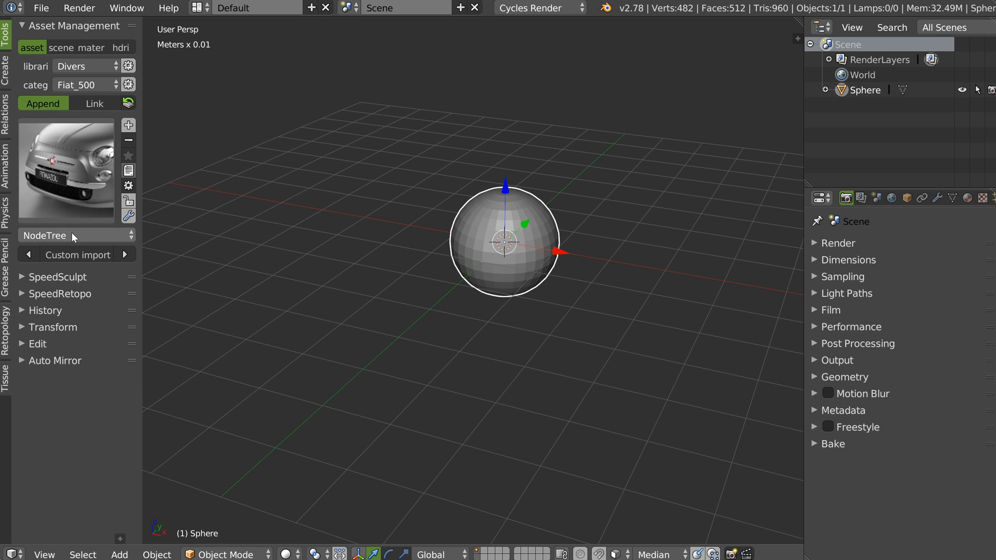
Import the ticked Fiat 500 materials (rouge_logo, metal_amortisseurs, jantes, int_rouge, int_gris variants) via custom import
click(73, 235)
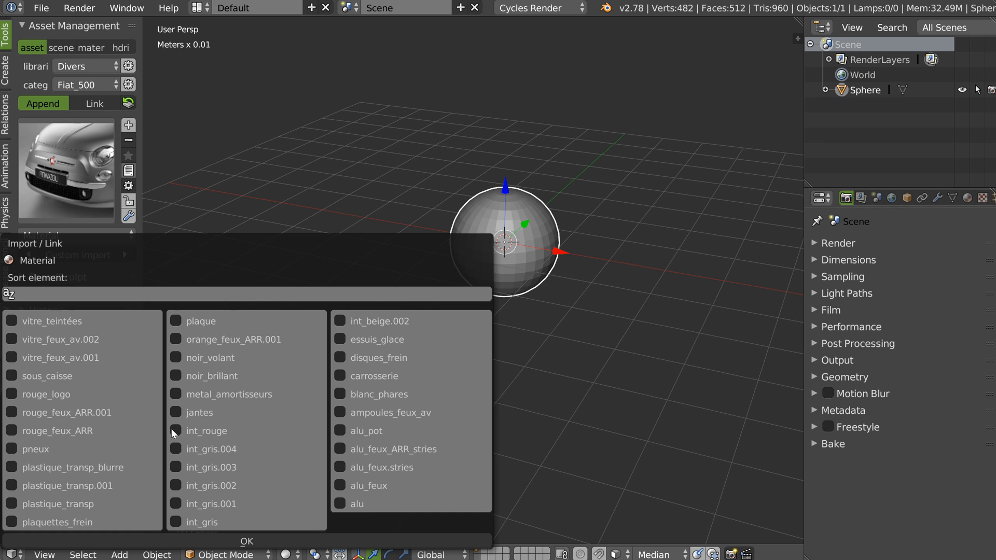
click(11, 394)
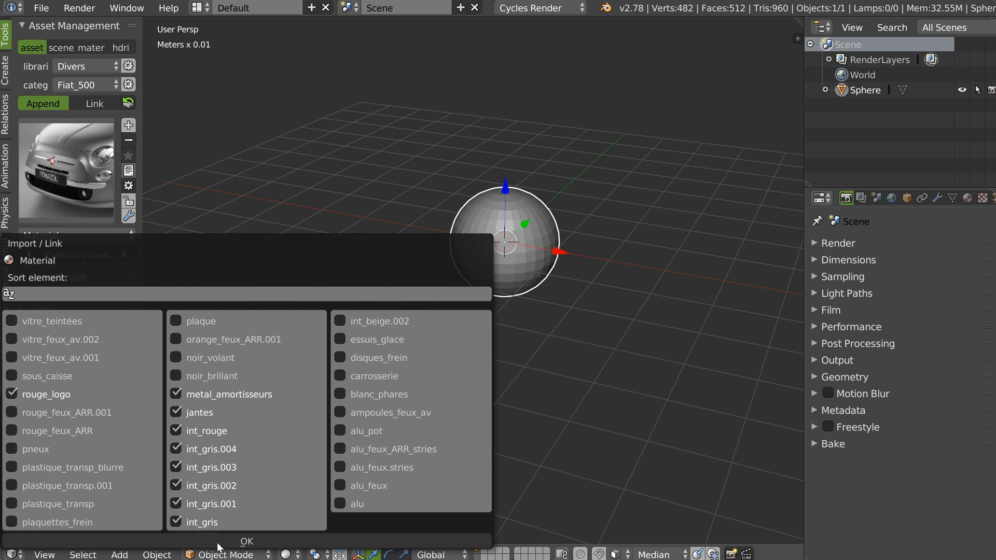
click(247, 542)
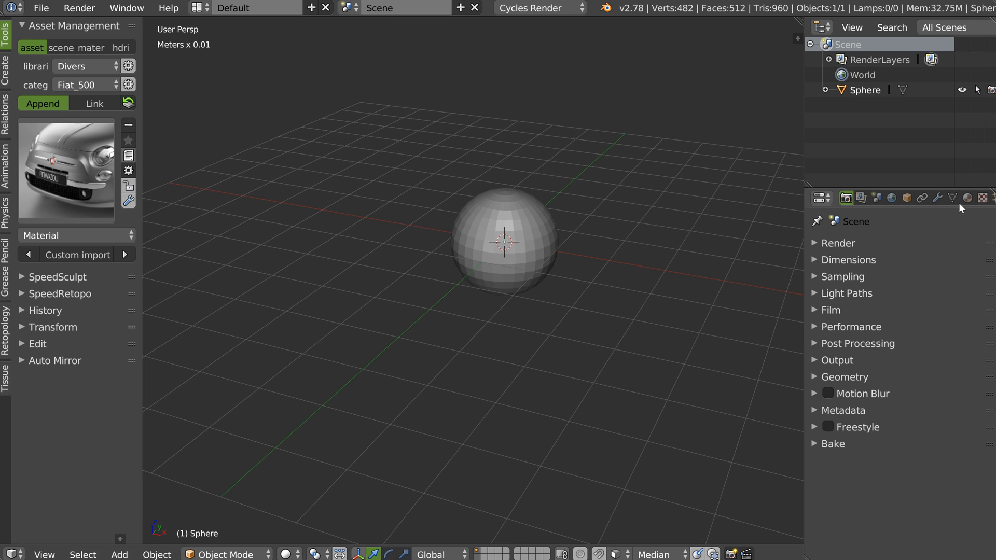
Assign the imported metal_amortisseurs material to the sphere in its material settings
click(967, 197)
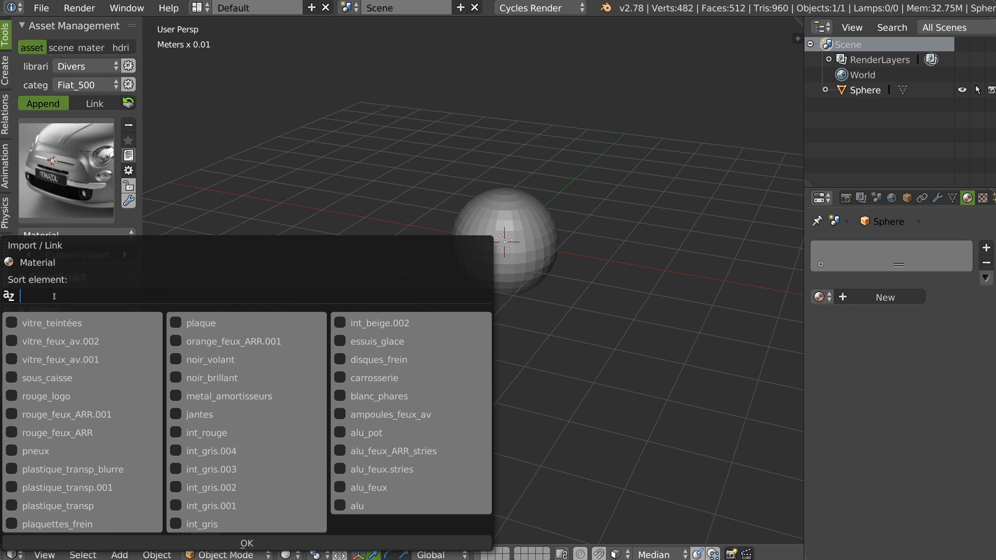
text(v)
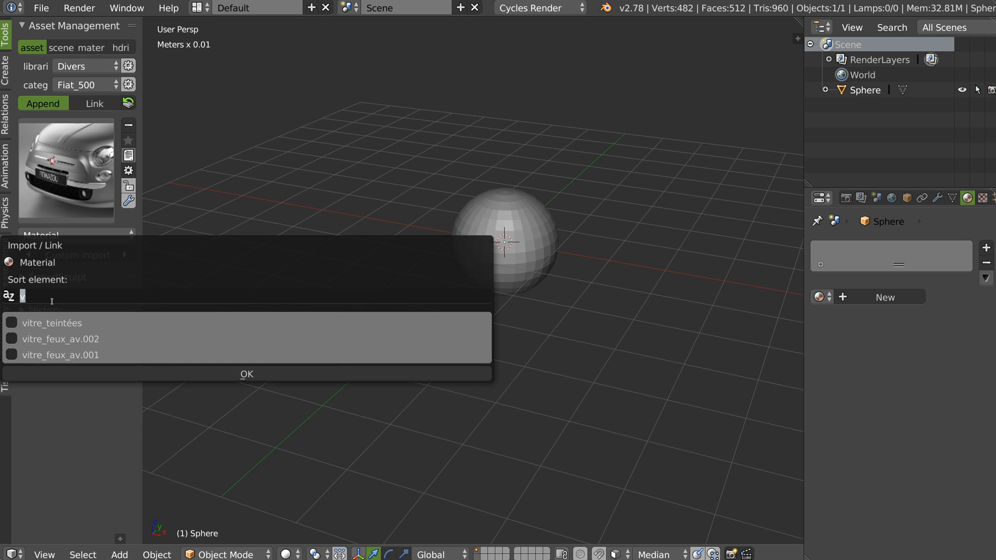
text(a)
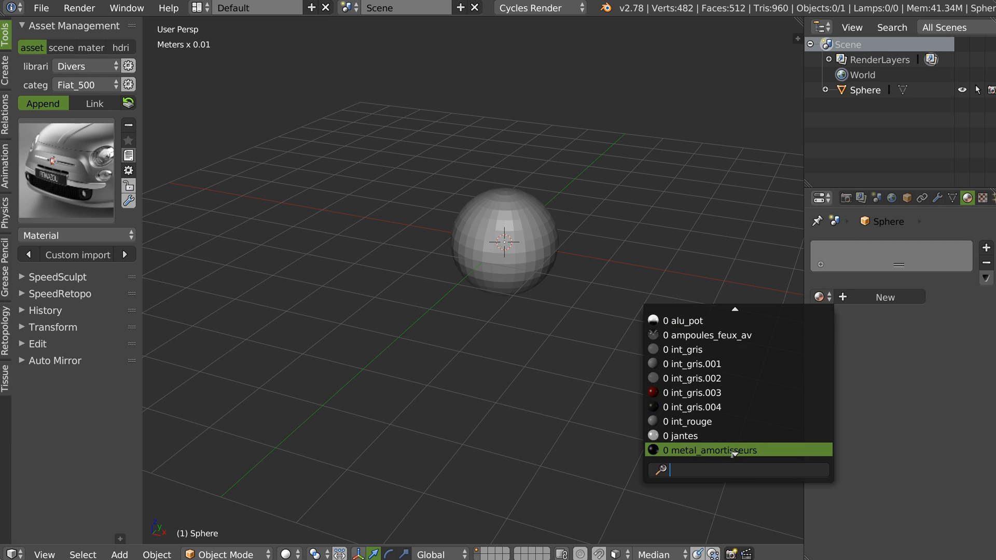
click(703, 450)
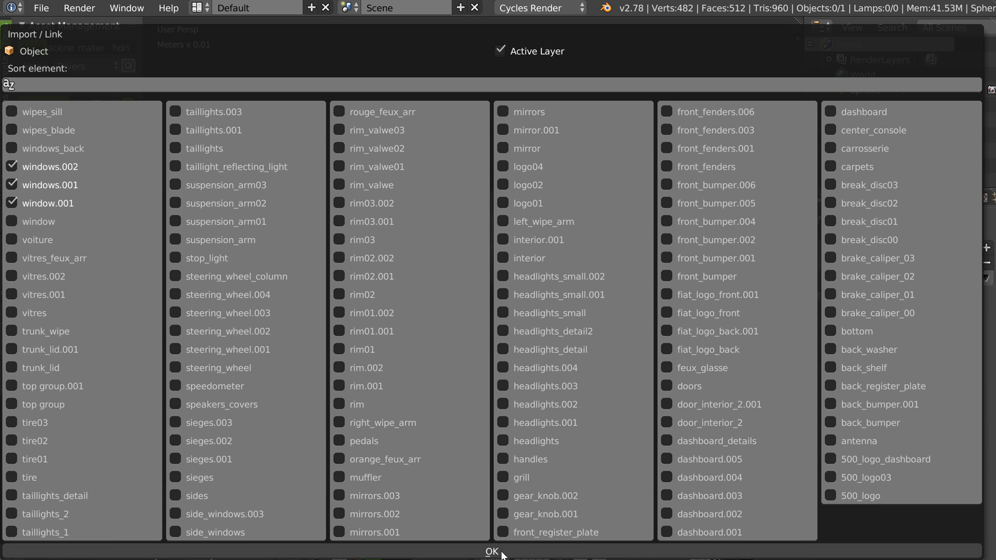
Link windows.002, windows.001 and window.001 into the scene using Link instead of Append
click(492, 551)
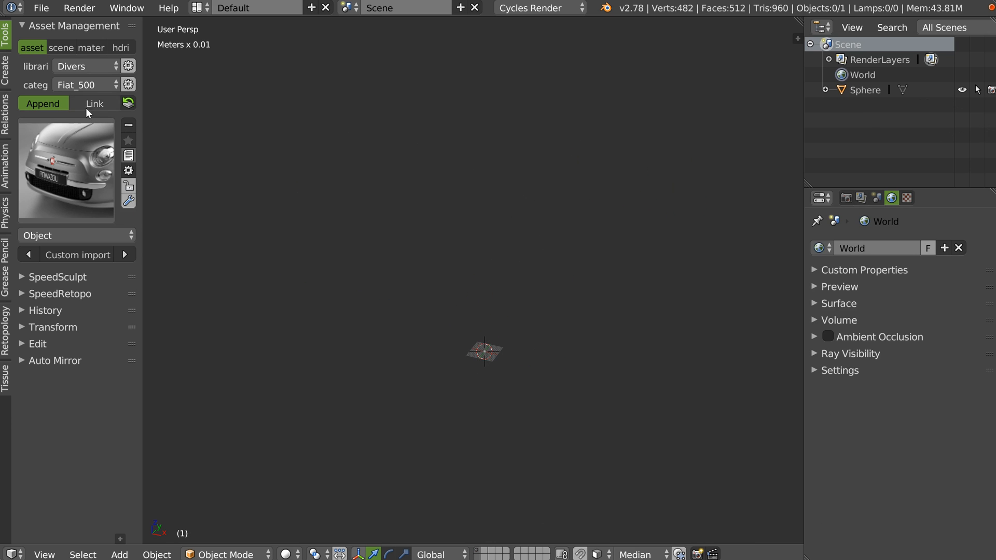
click(43, 103)
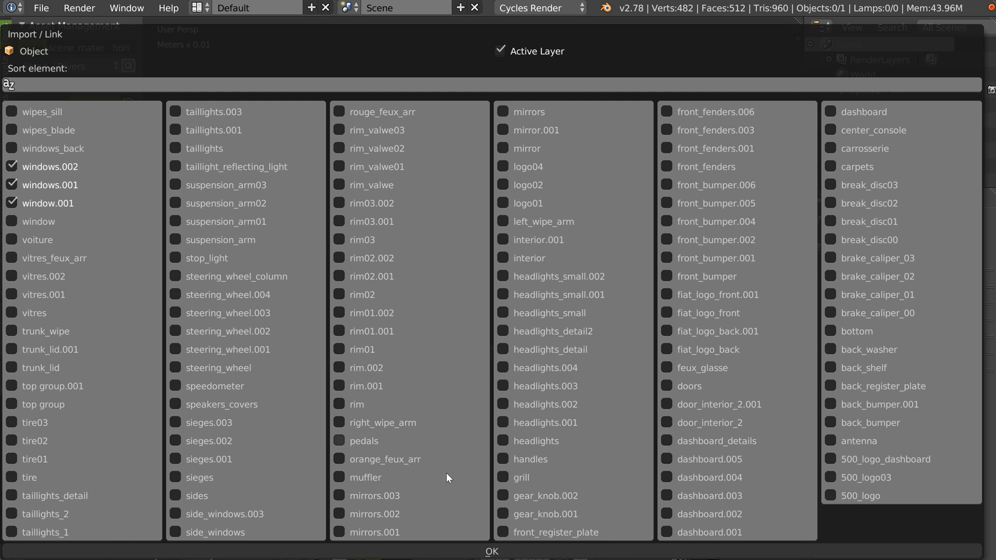
click(491, 551)
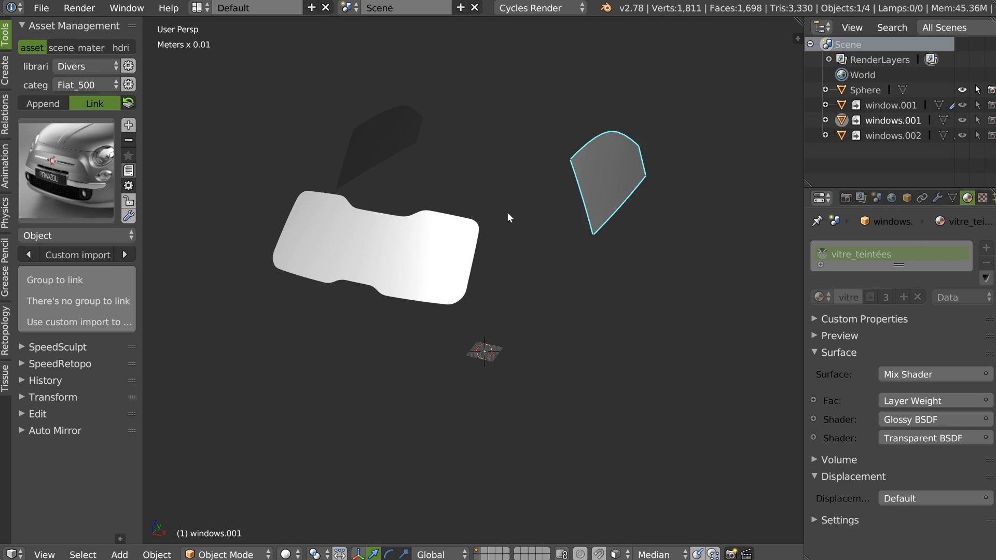
mouse_move(359, 214)
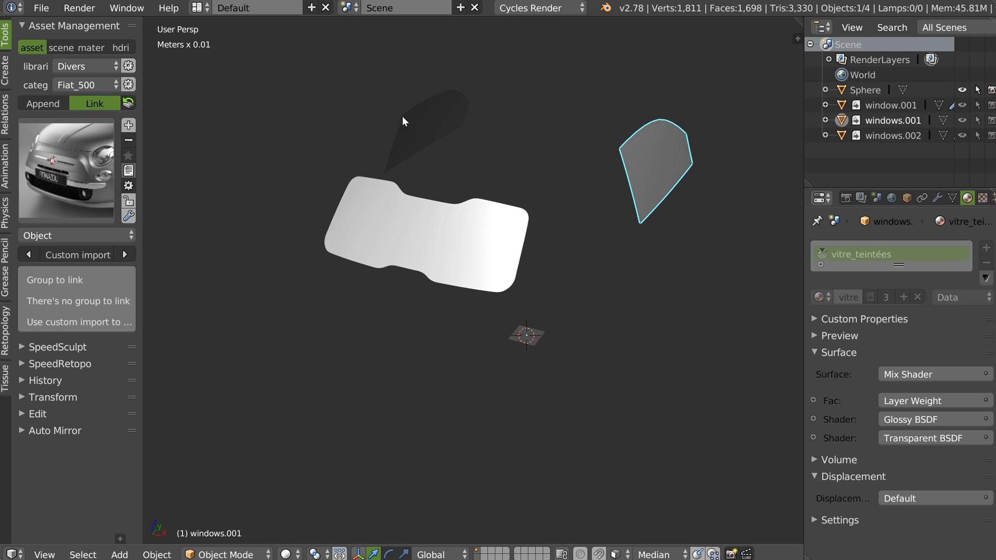
click(61, 47)
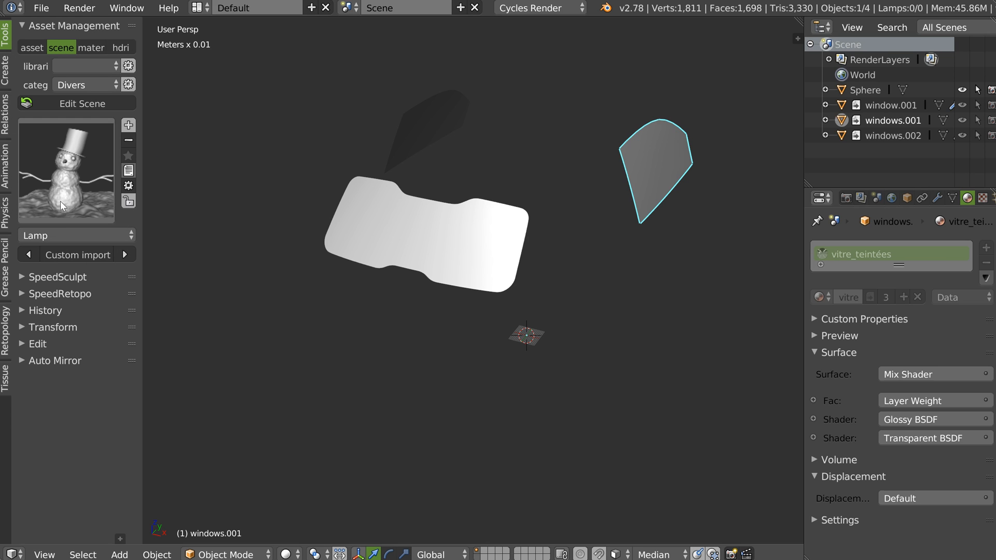
mouse_move(102, 193)
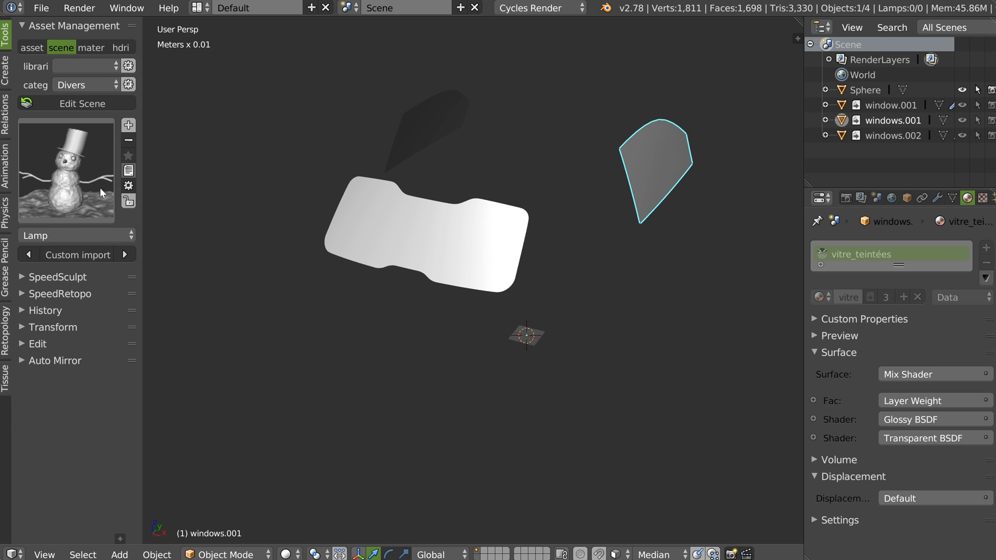
mouse_move(103, 196)
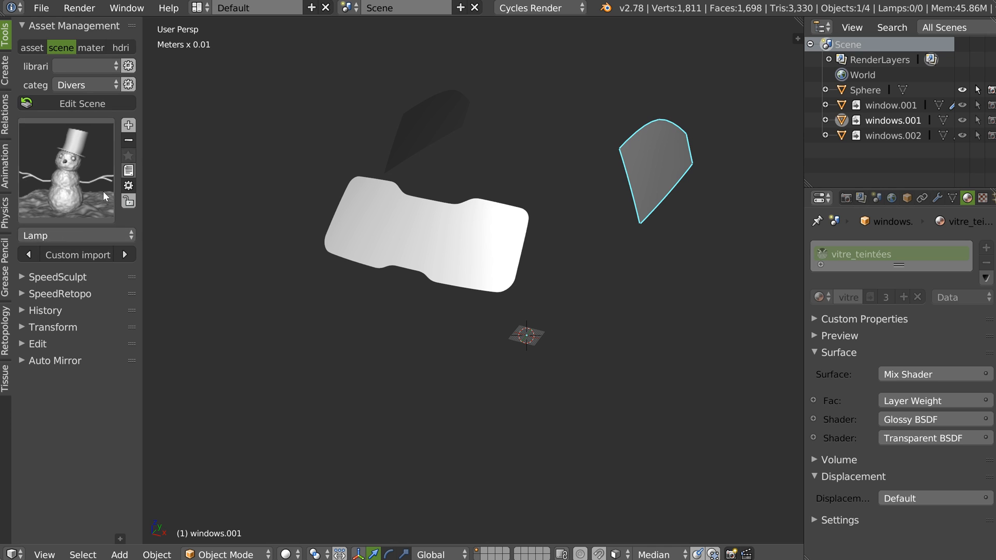
Import the snowman scene's objects, keeping every object in the list ticked
click(83, 66)
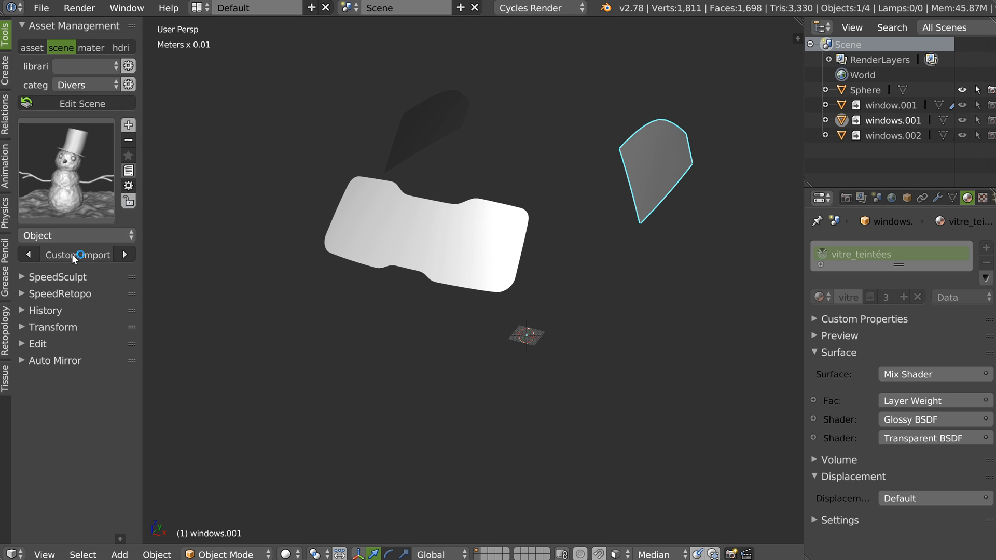
click(75, 255)
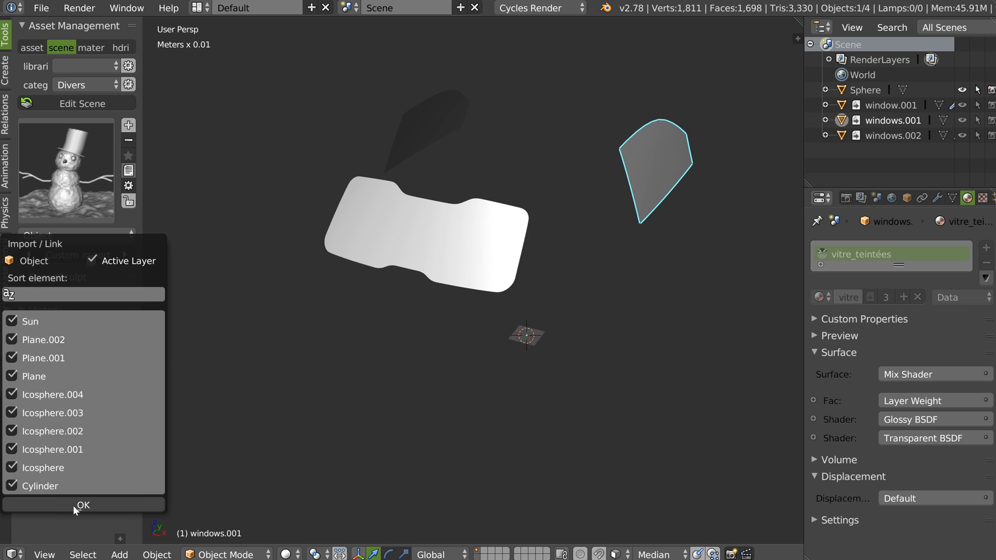
click(81, 505)
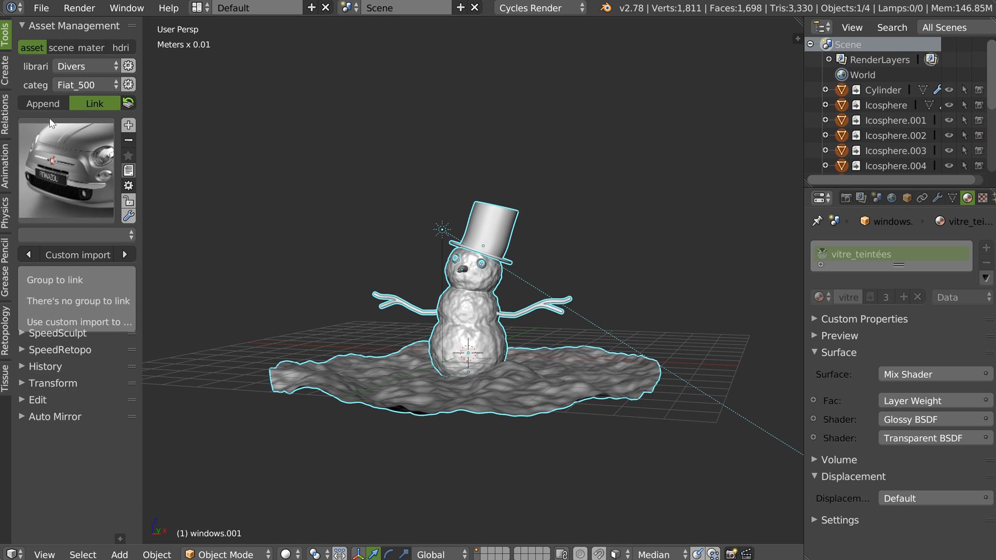
Run the snowman object import once more, then return to browsing the asset libraries
click(61, 47)
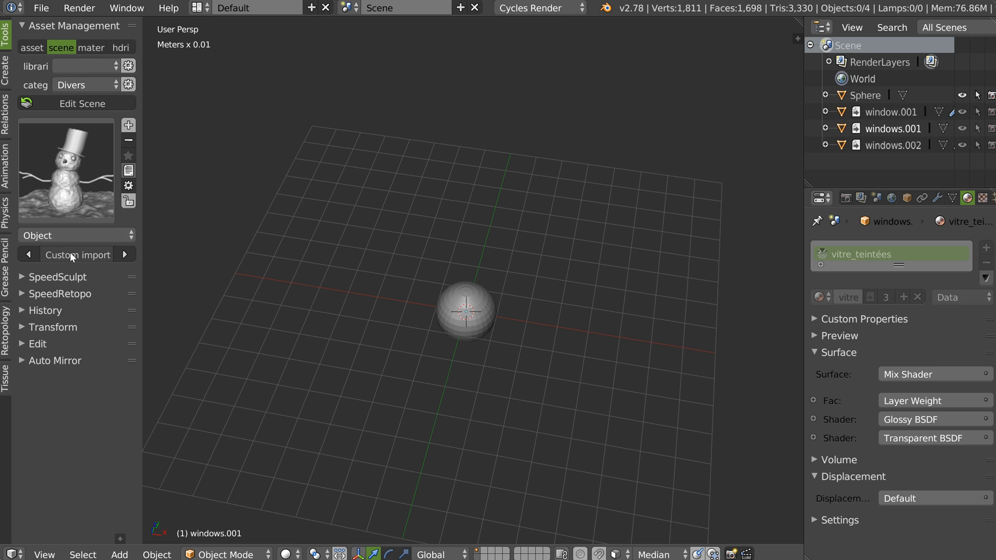
click(76, 255)
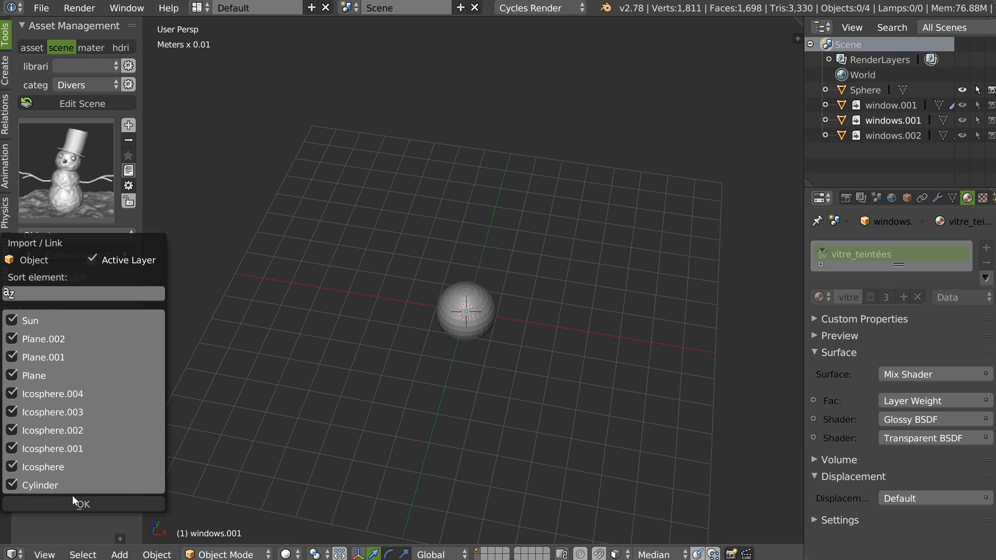
click(81, 505)
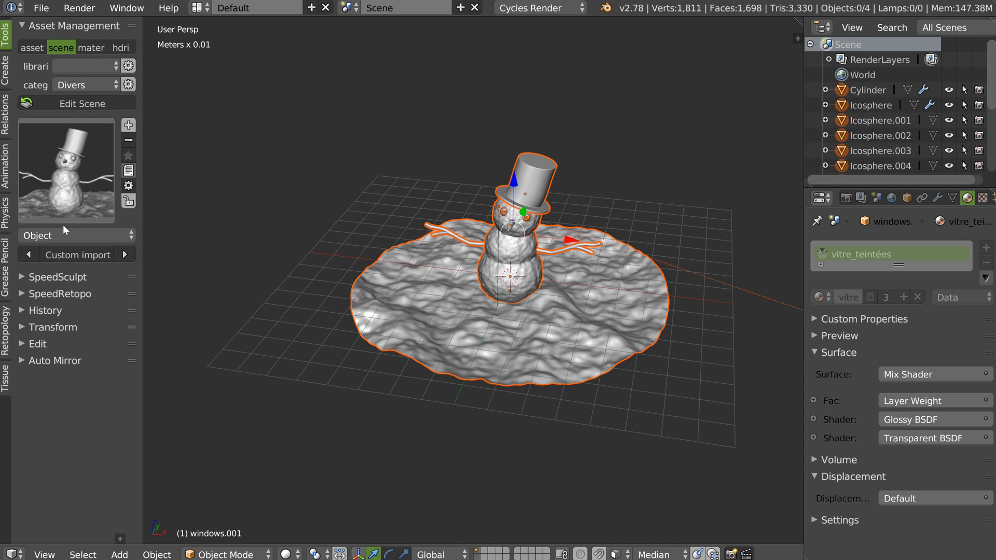
click(30, 46)
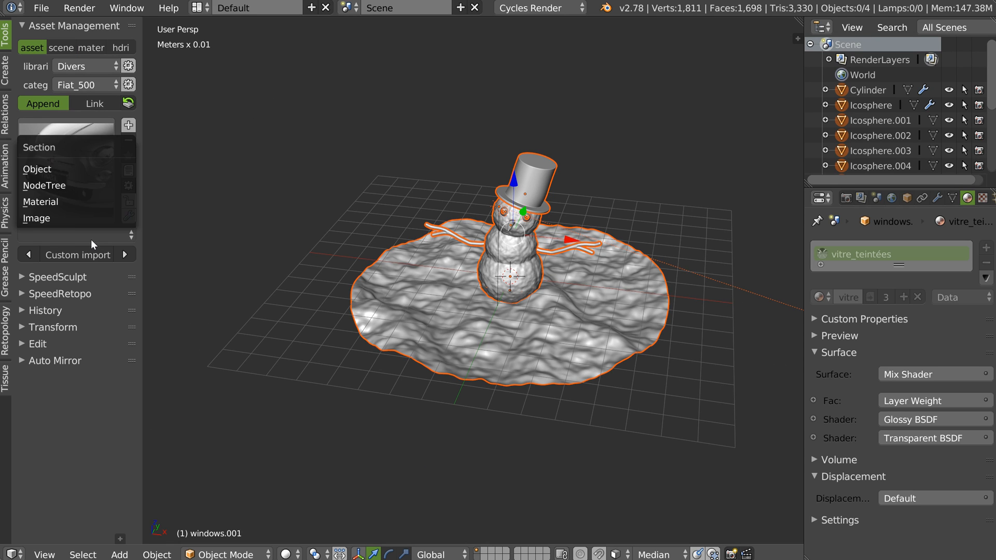
Set the asset browser back to the Fiat_500 category with only the sphere in the scene
click(37, 218)
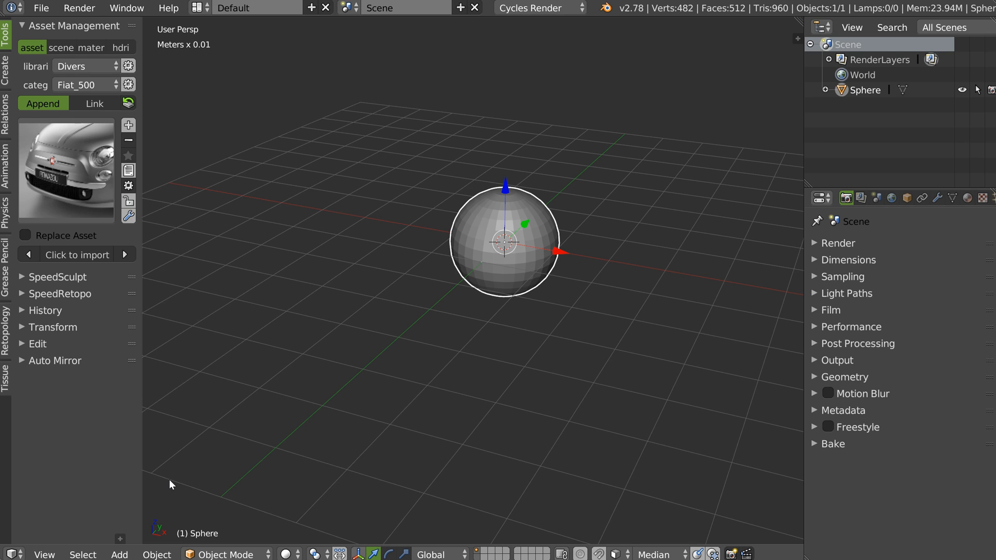
mouse_move(57, 158)
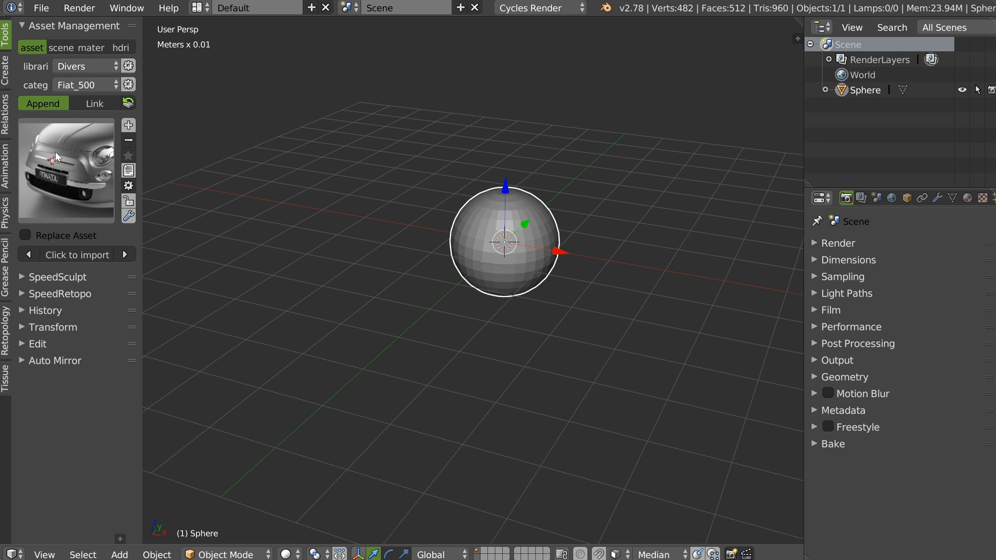
Enable Use Custom Filepath for the Asset Management add-on in User Preferences
click(41, 7)
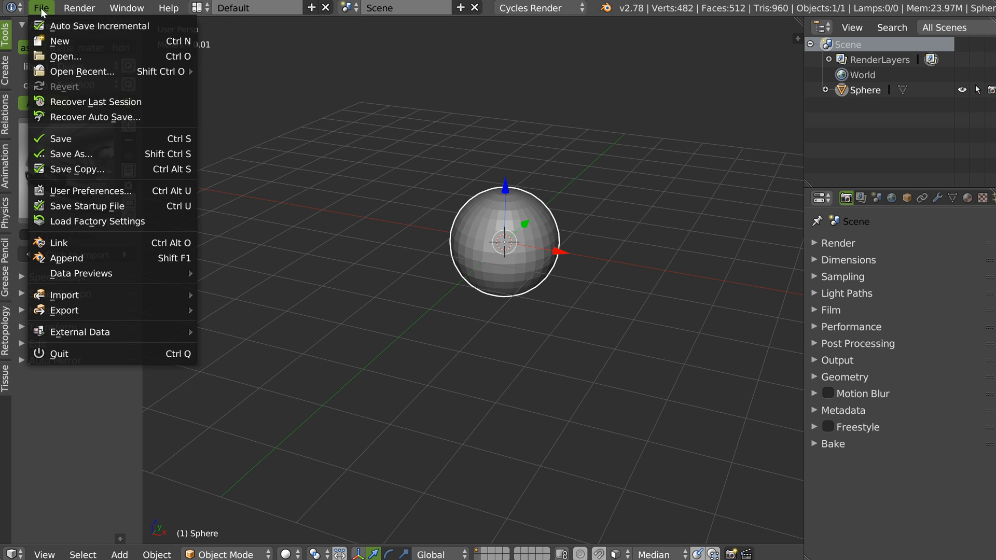
click(90, 191)
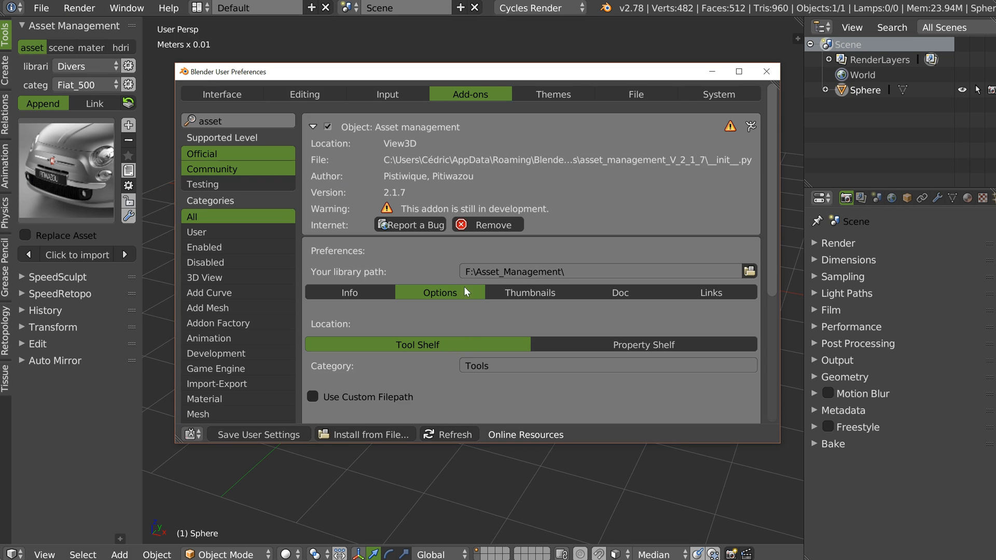
mouse_move(414, 292)
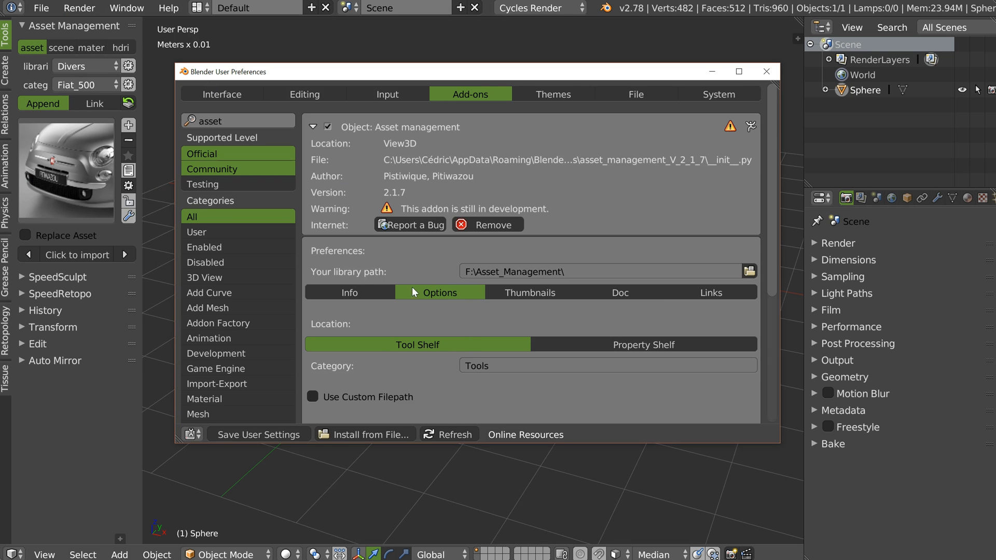
click(312, 396)
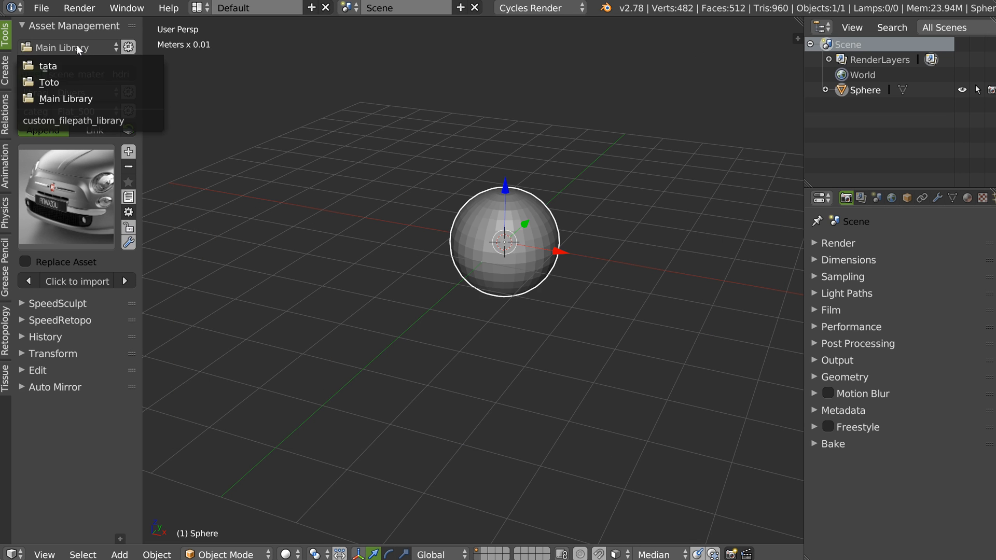
Start a new custom library from Main Library and name it toooo
click(61, 99)
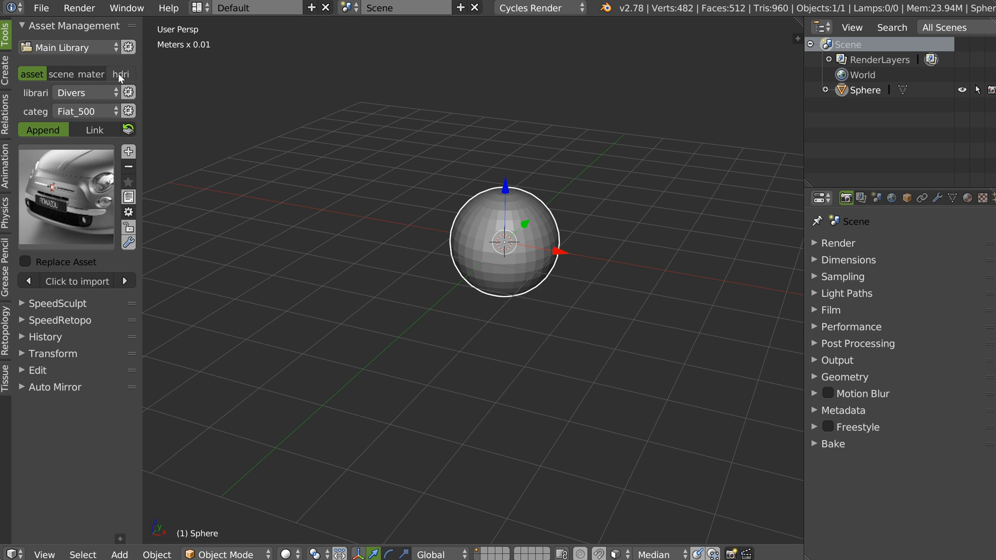
click(128, 47)
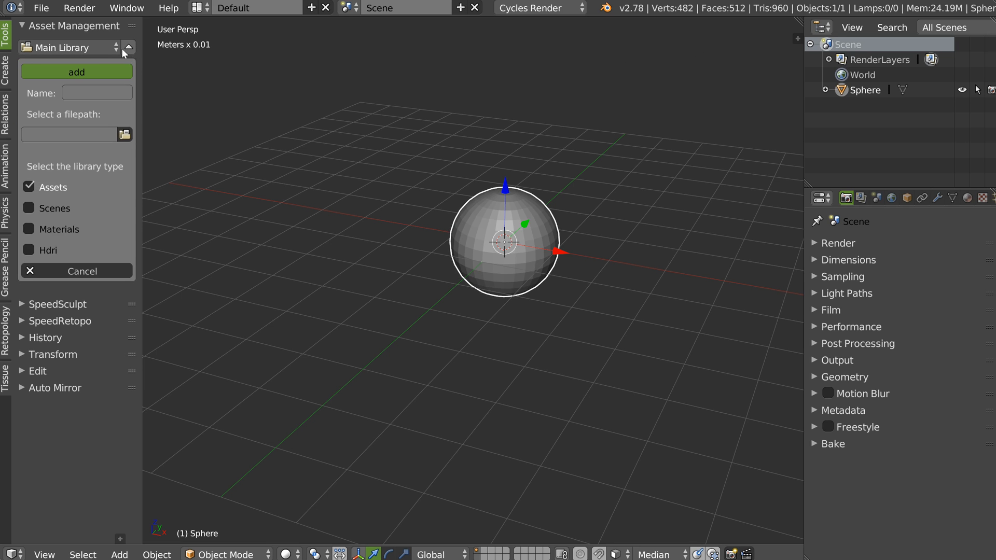
click(69, 47)
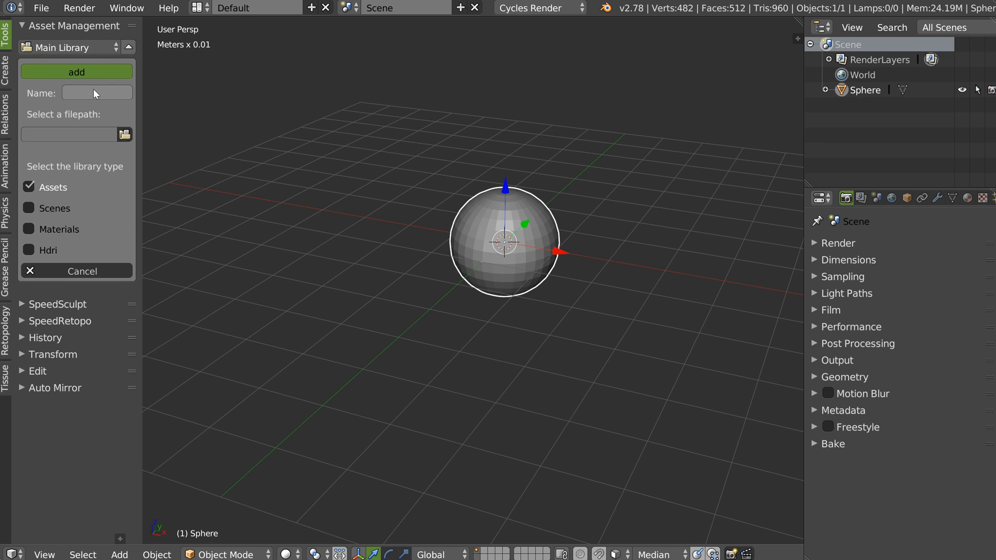
text(tooo)
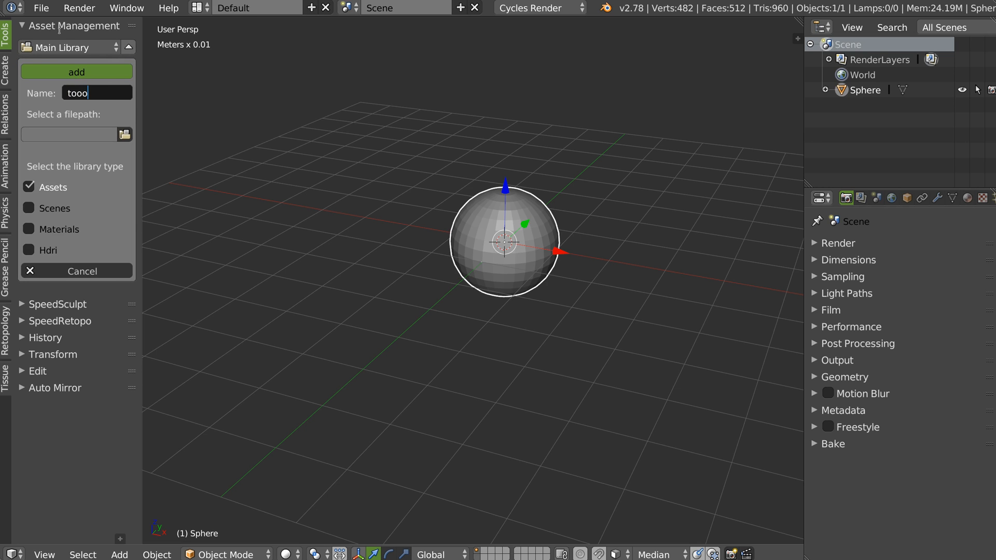
text(o)
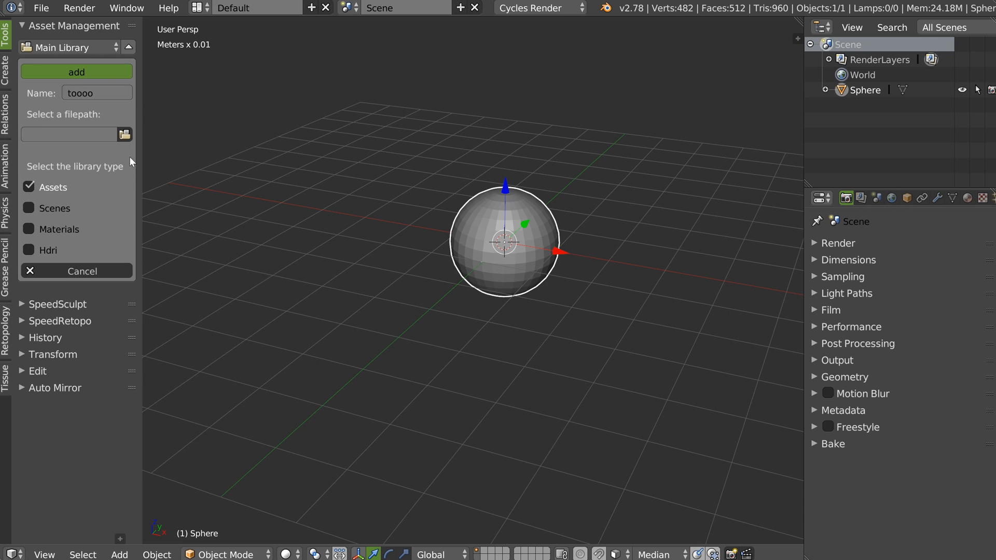
Set the toooo library's filepath to the F:\ drive
click(124, 134)
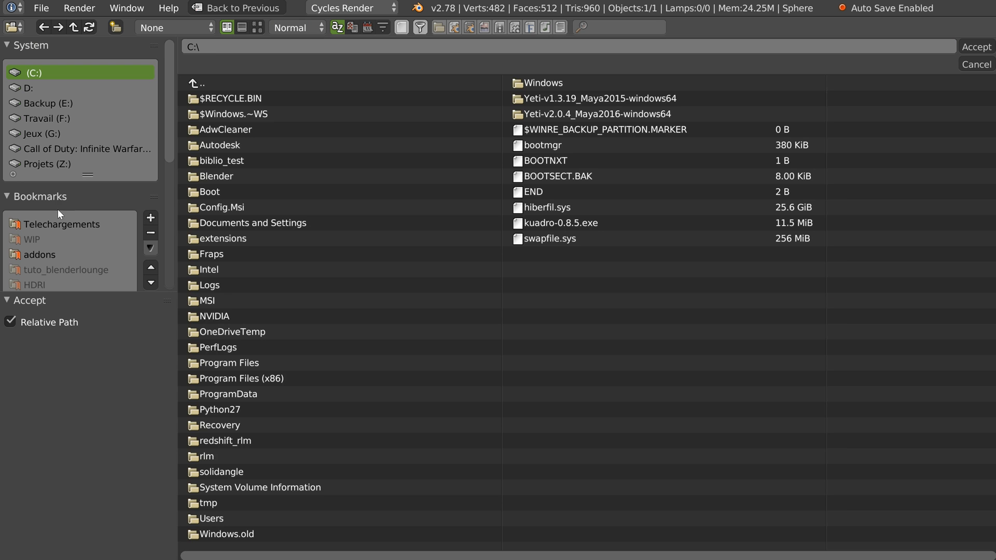
click(48, 118)
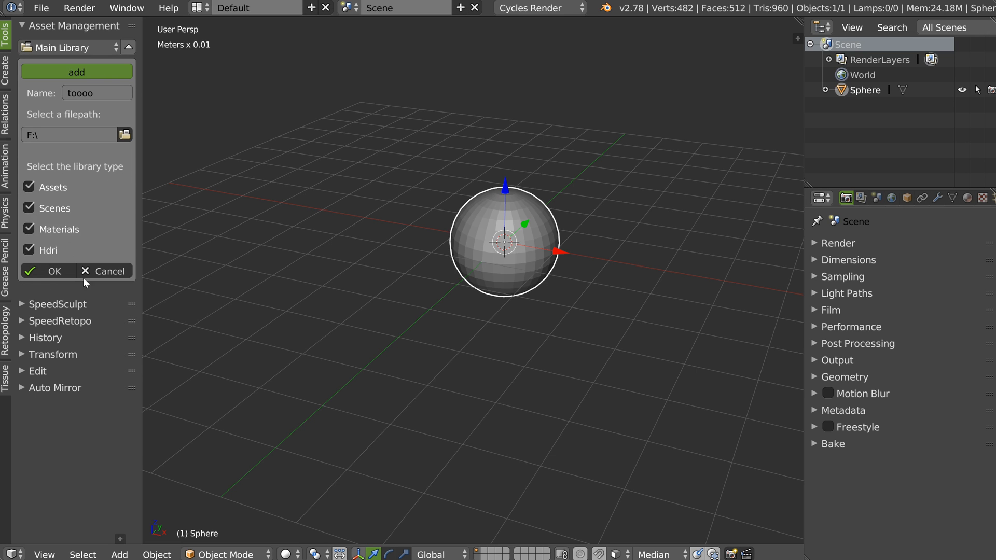
Create the toooo library, then remove it so Main Library with Fiat_500 is back in use
click(47, 271)
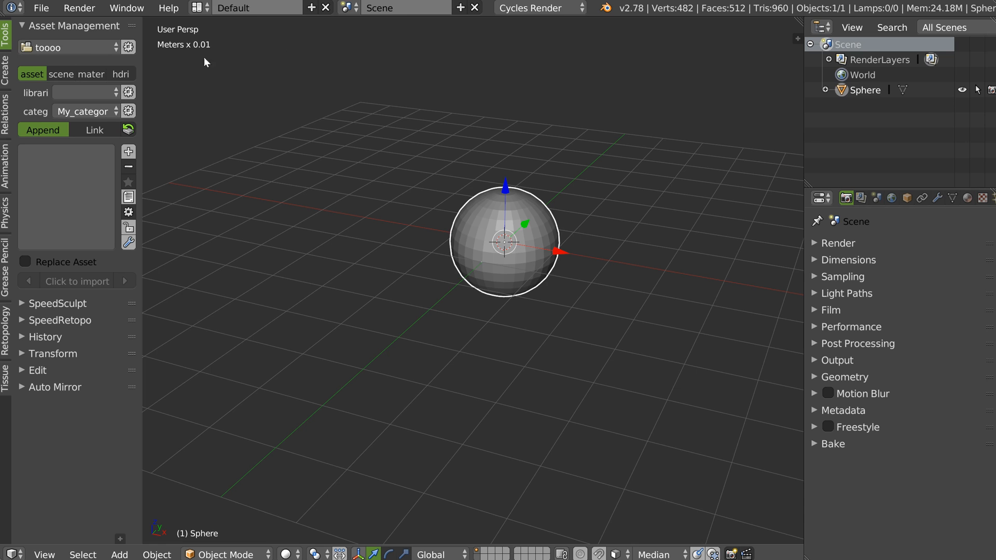
mouse_move(644, 91)
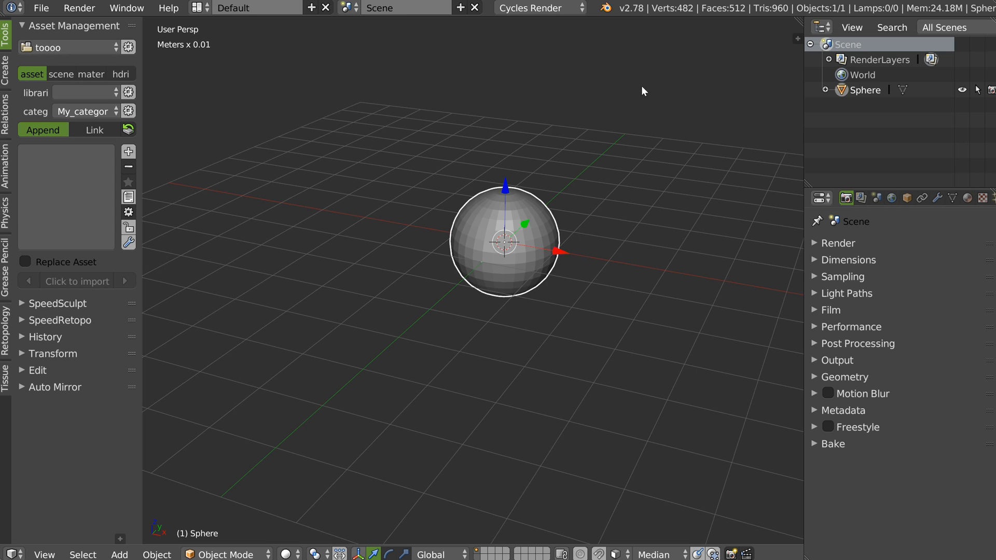
mouse_move(526, 370)
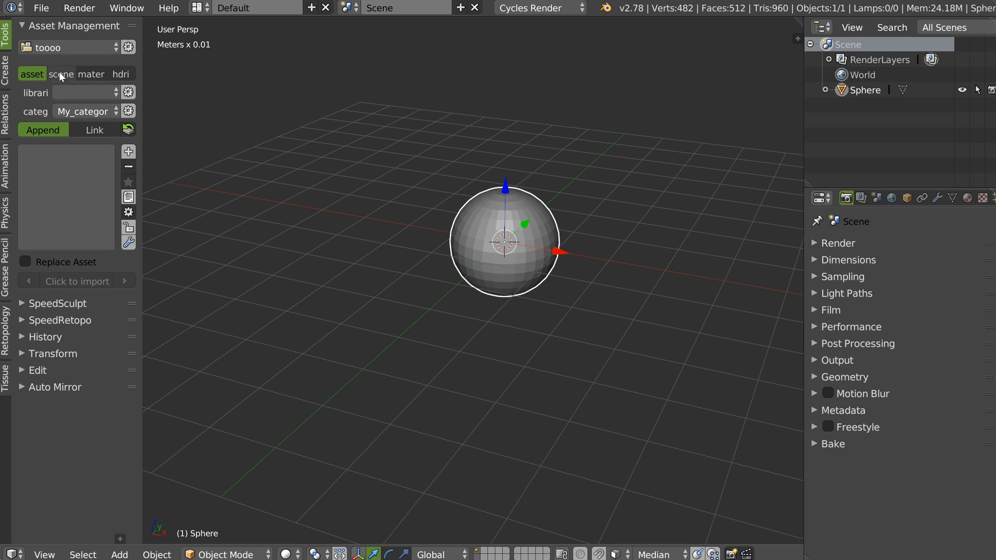
click(121, 73)
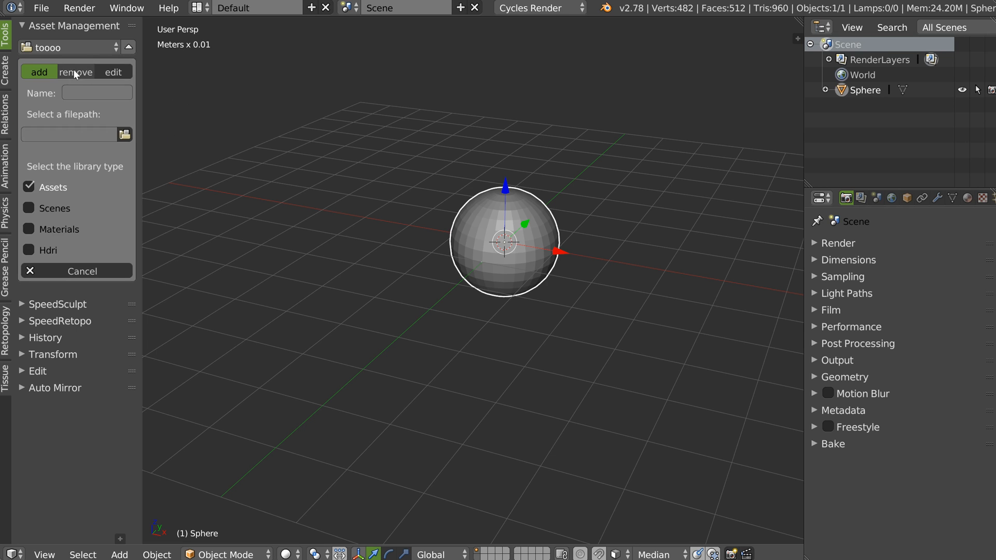
click(74, 72)
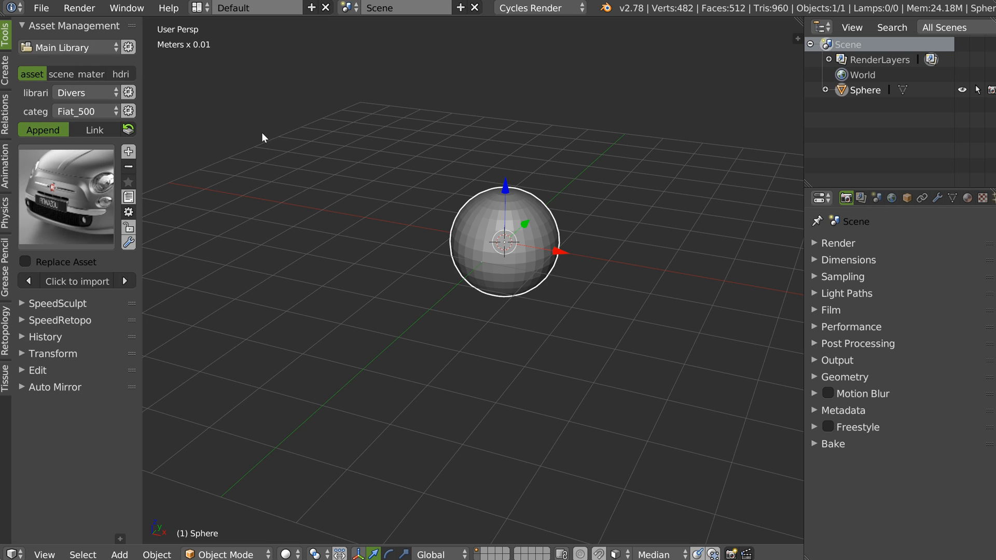
Switch the asset manager from the current library to the Toto custom library
click(69, 47)
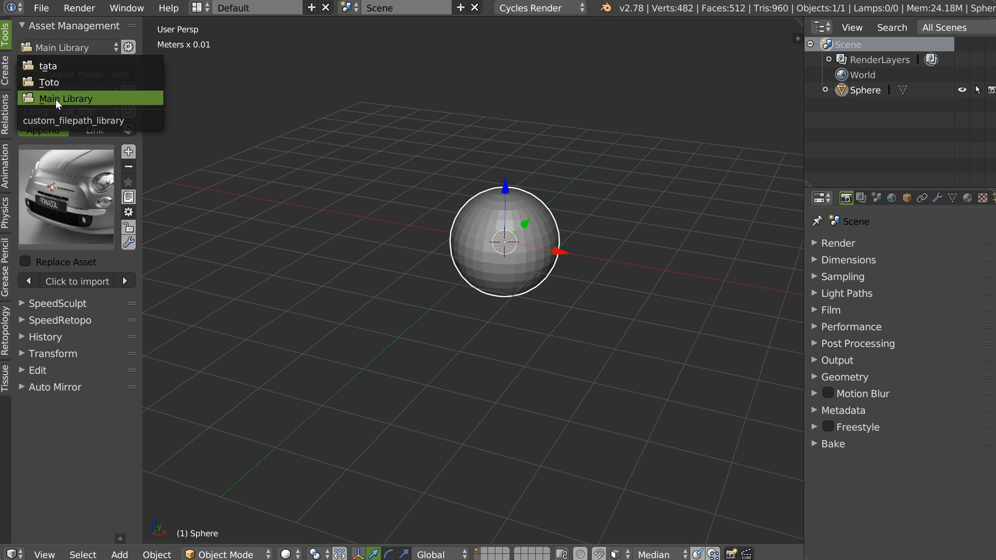
click(64, 98)
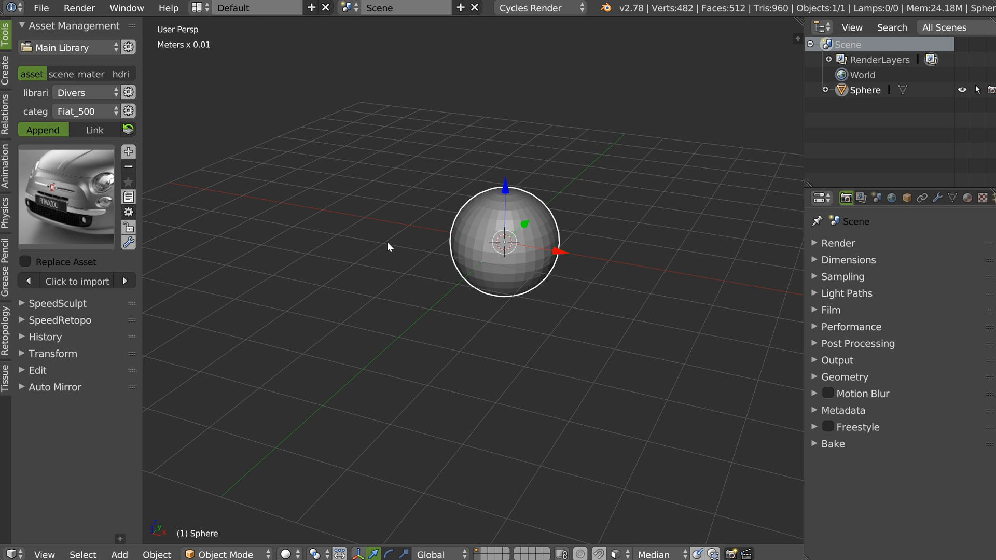
mouse_move(72, 64)
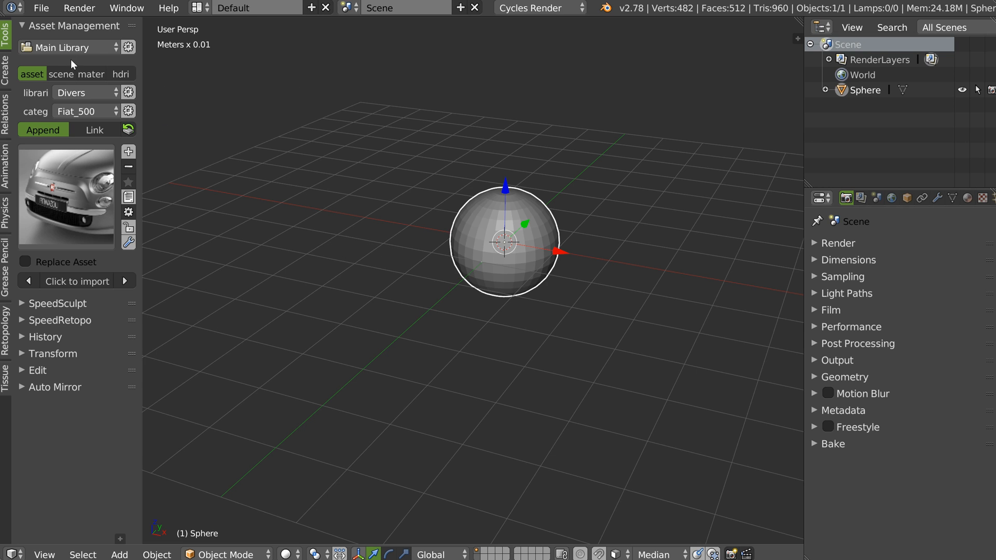
click(66, 47)
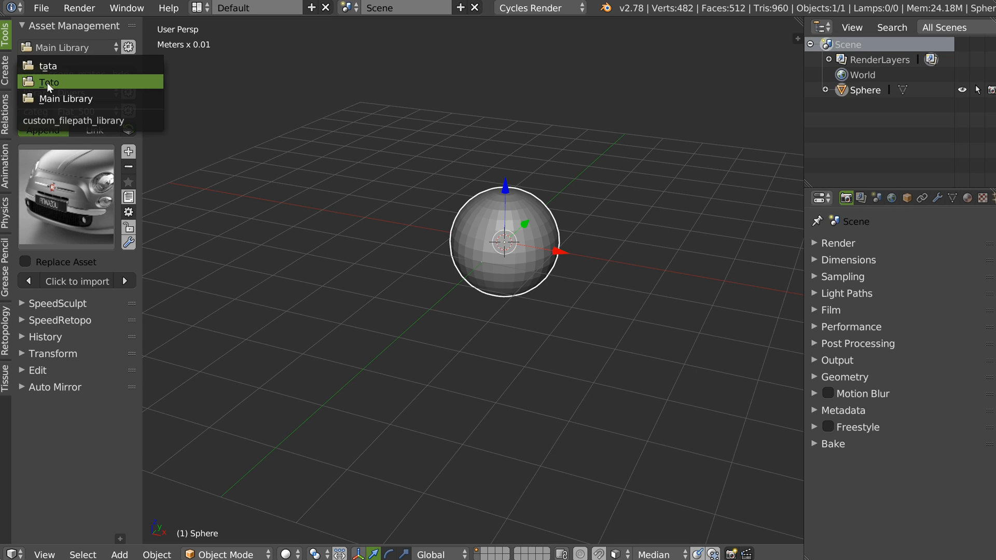
click(48, 82)
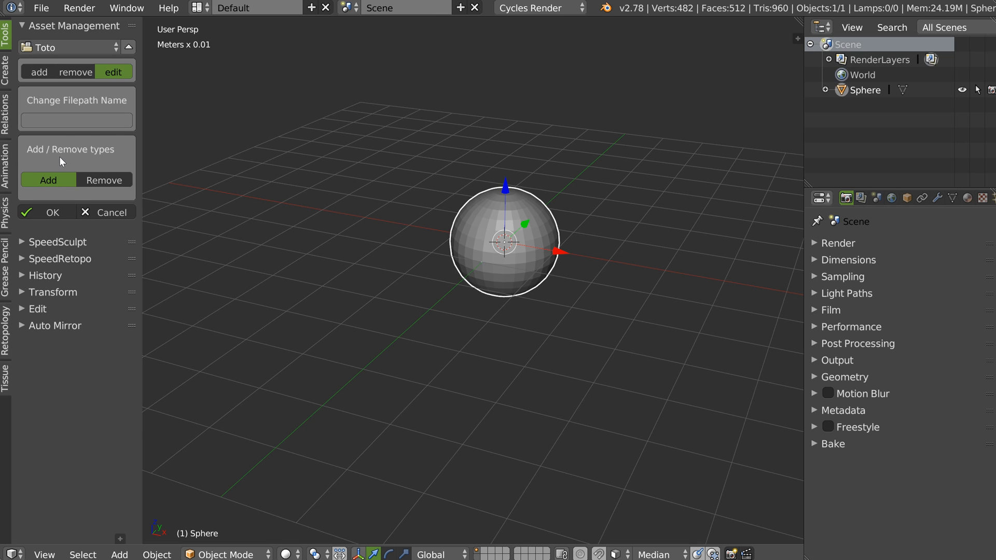
mouse_move(125, 155)
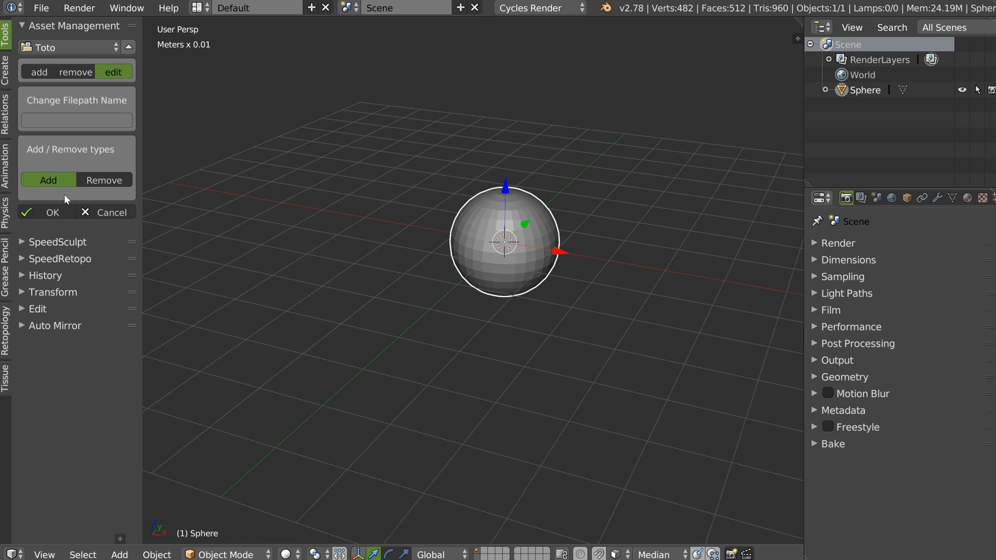
In Toto's edit settings choose Remove under Add/Remove types and select hdri
click(44, 211)
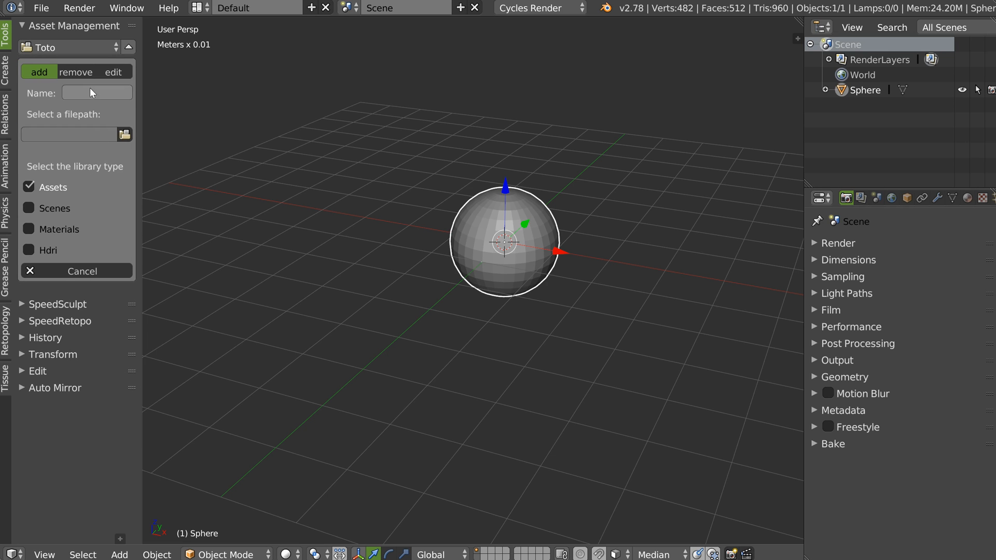
click(113, 72)
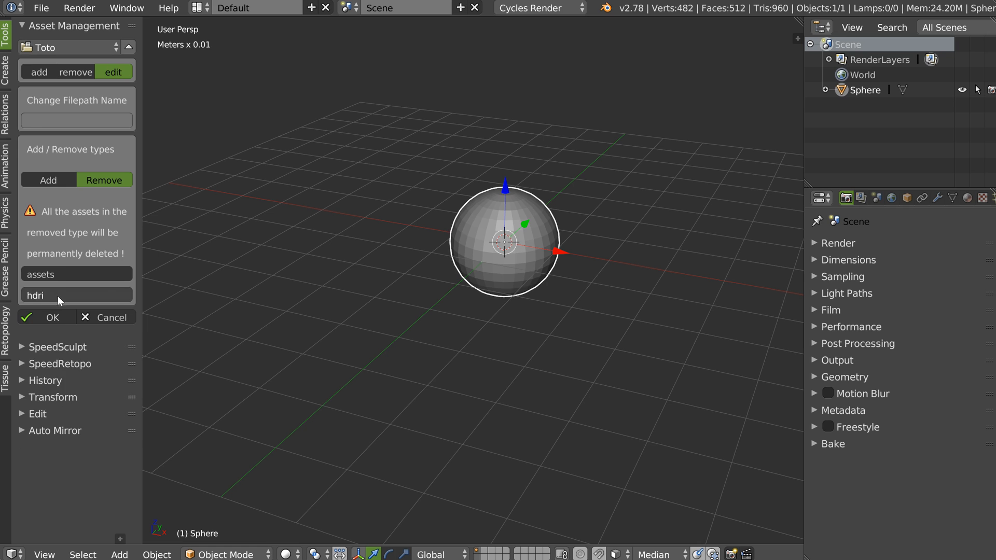
click(52, 317)
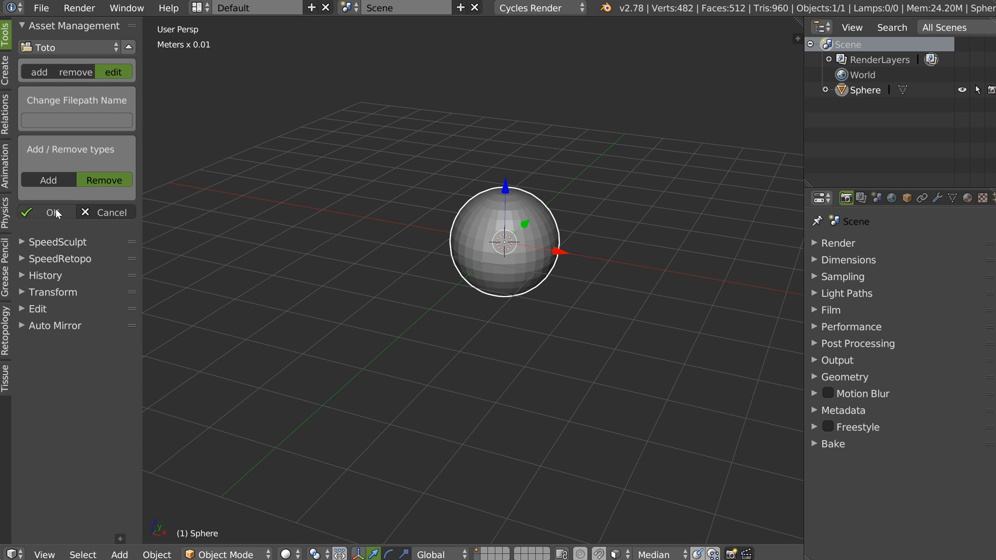
Confirm removing hdri from Toto and select its My_library library
click(54, 212)
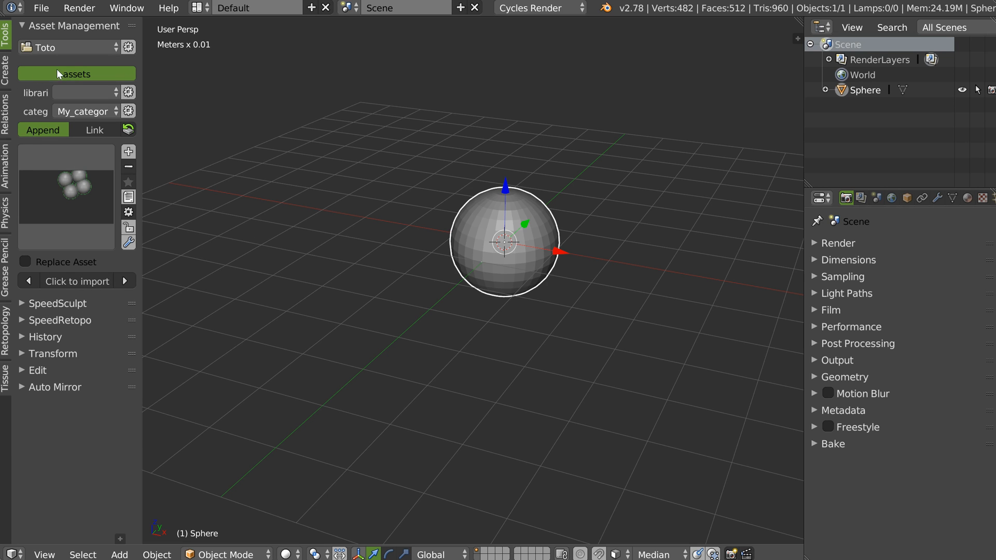
click(66, 47)
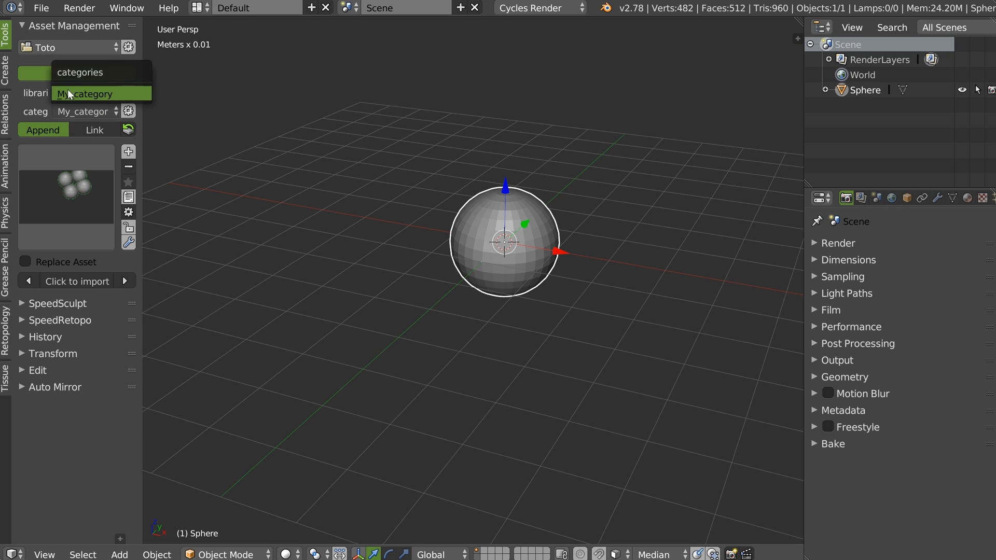
click(86, 95)
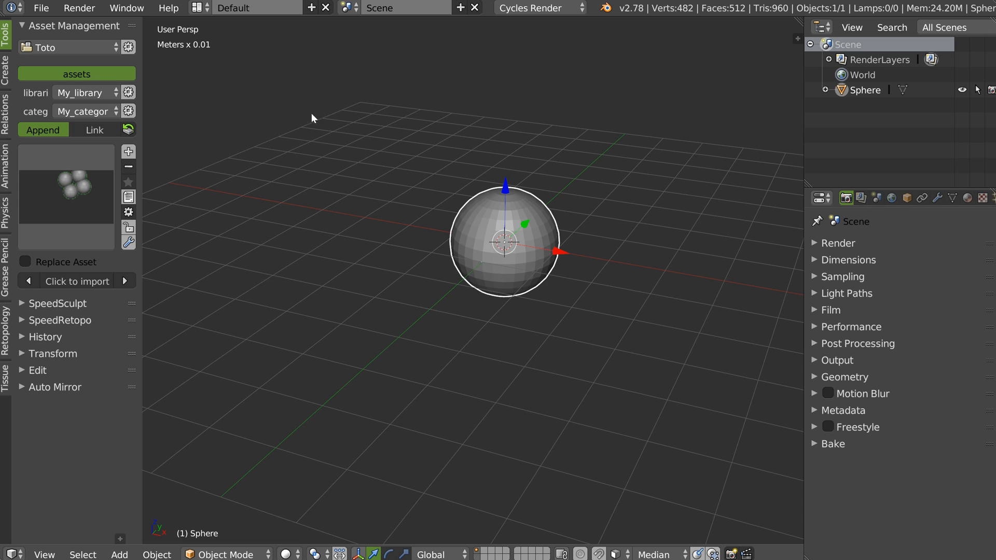
mouse_move(175, 164)
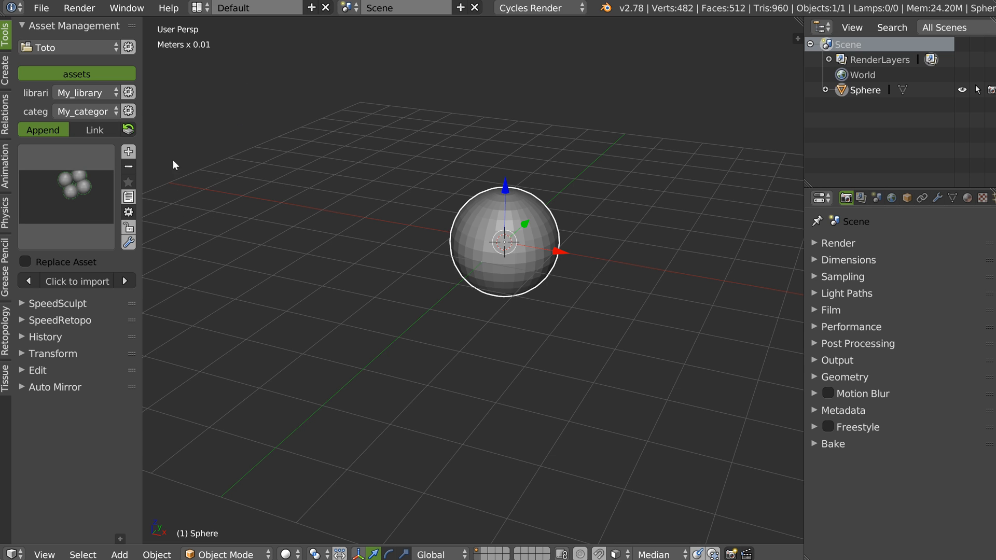
Switch the asset manager back to the Main Library
click(64, 47)
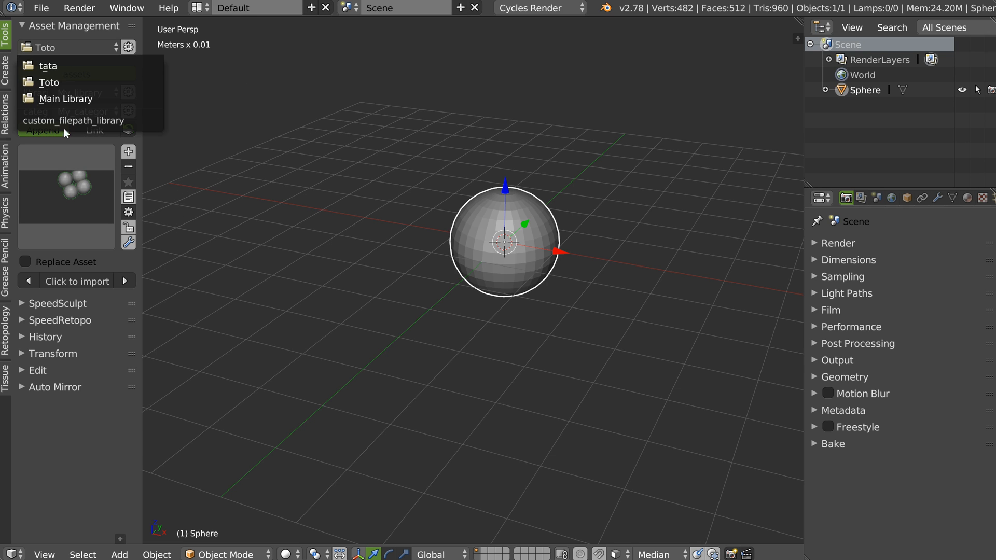
mouse_move(64, 99)
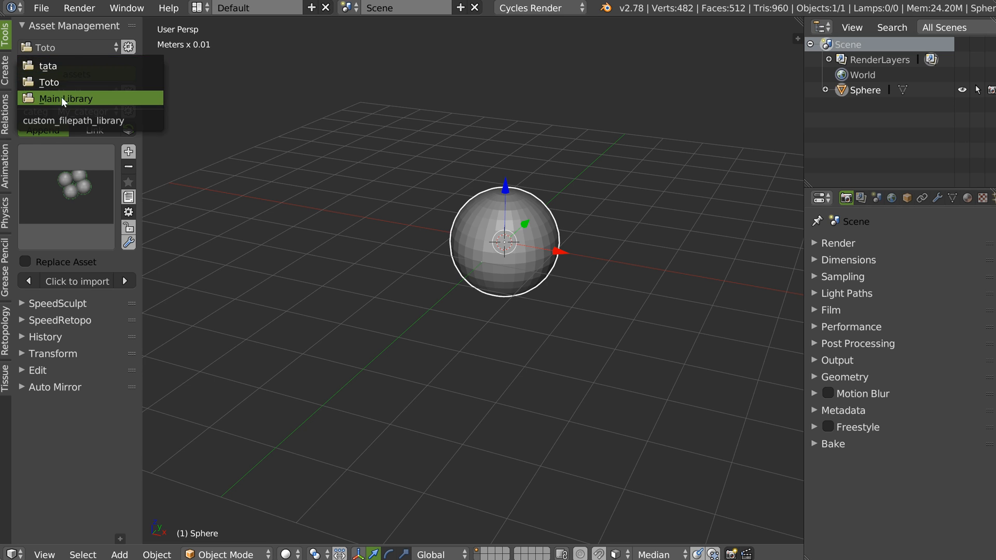
click(67, 99)
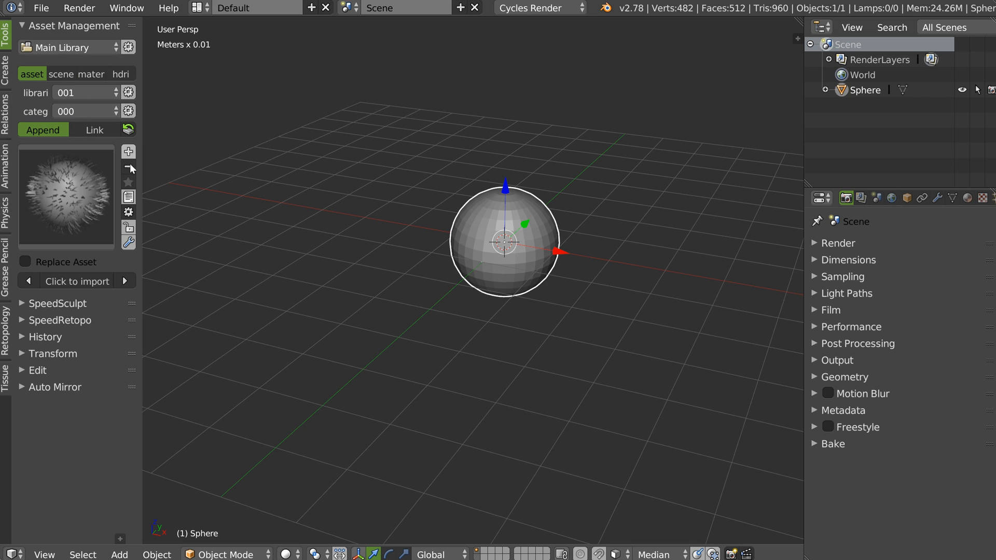
Import the hairy sphere asset into the scene and switch to the Toto library
click(76, 281)
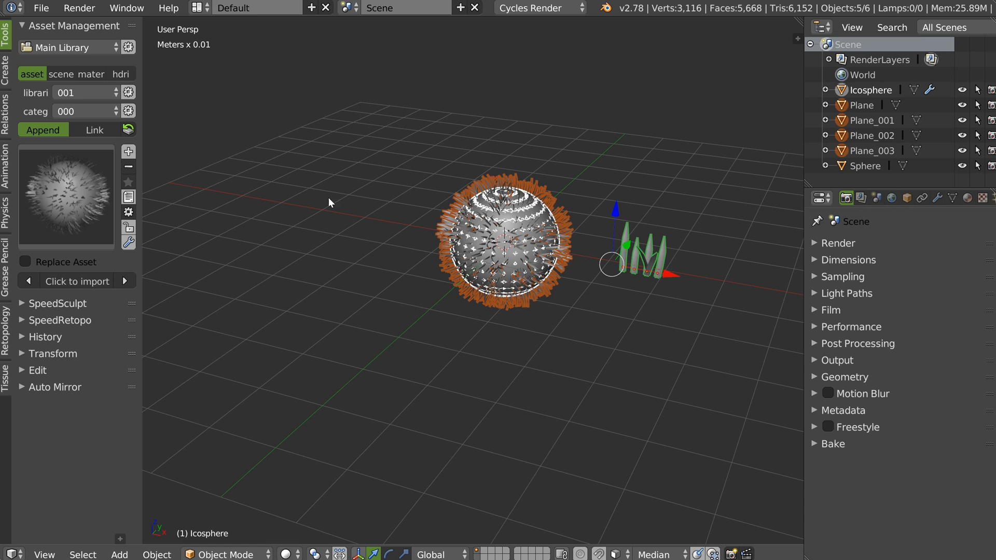
click(67, 47)
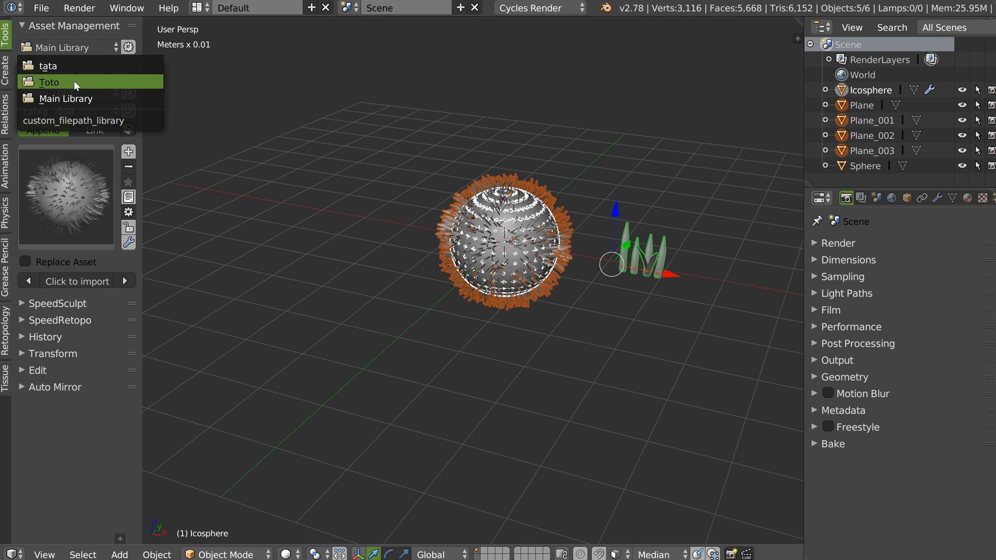
click(50, 82)
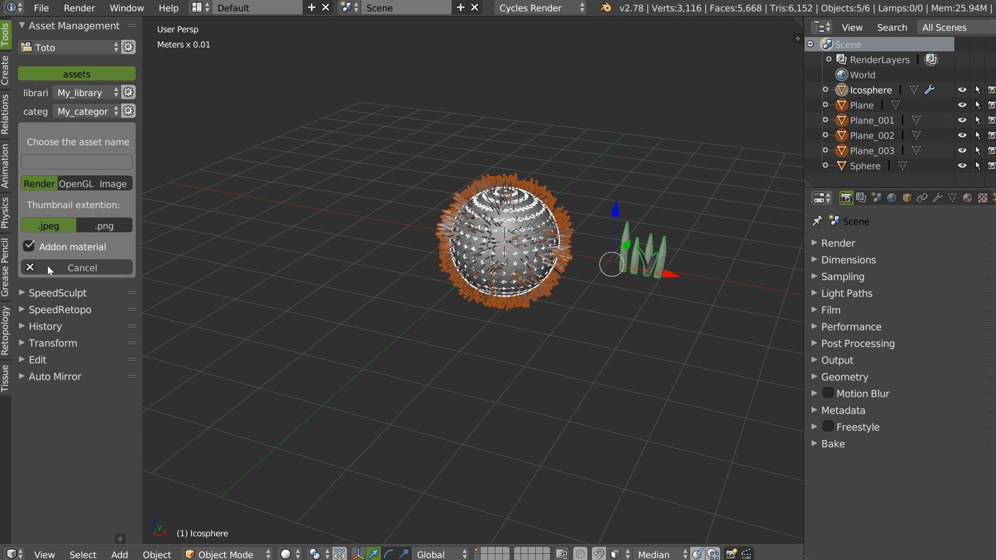
Save it as new asset 'dcdcdcd' with an OpenGL-rendered thumbnail
click(75, 184)
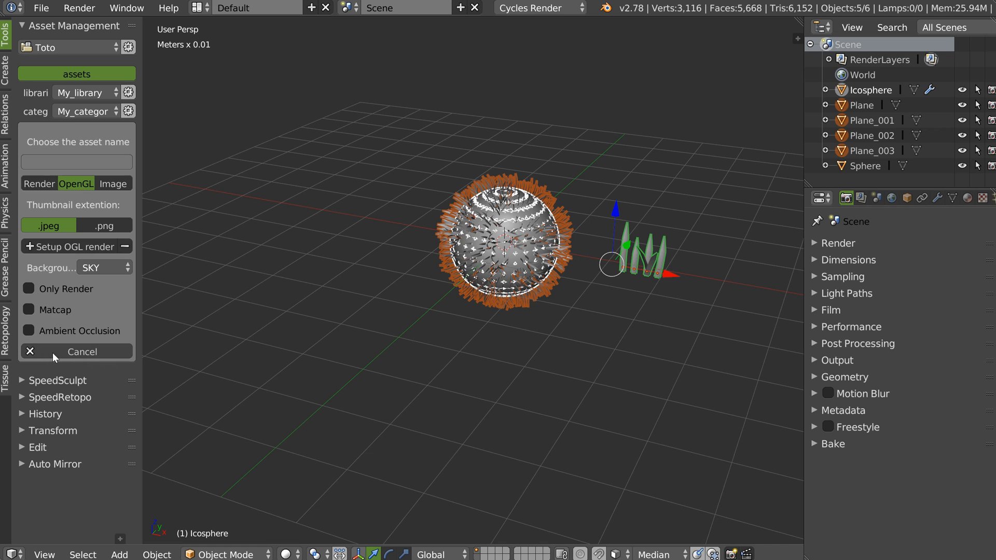
click(76, 247)
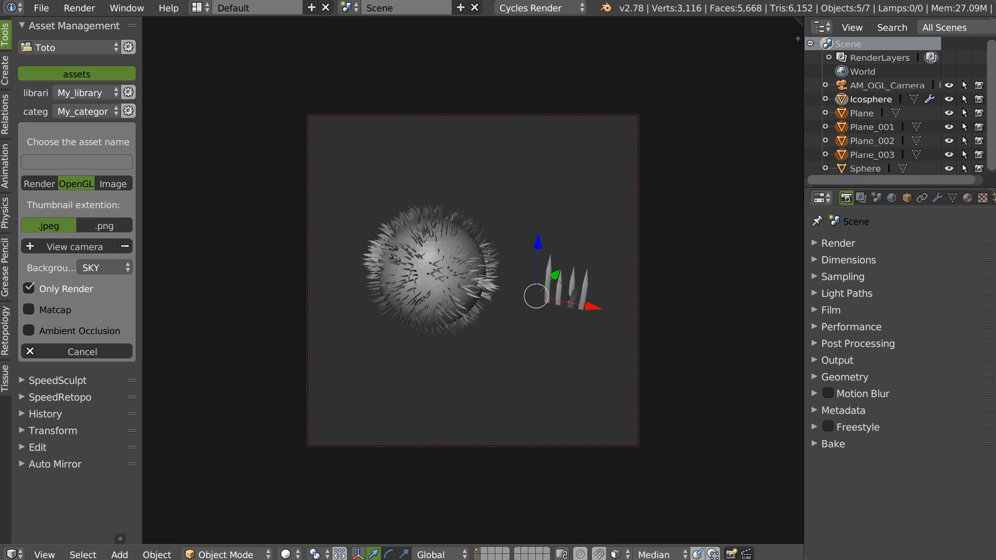
text(dcdcdcd)
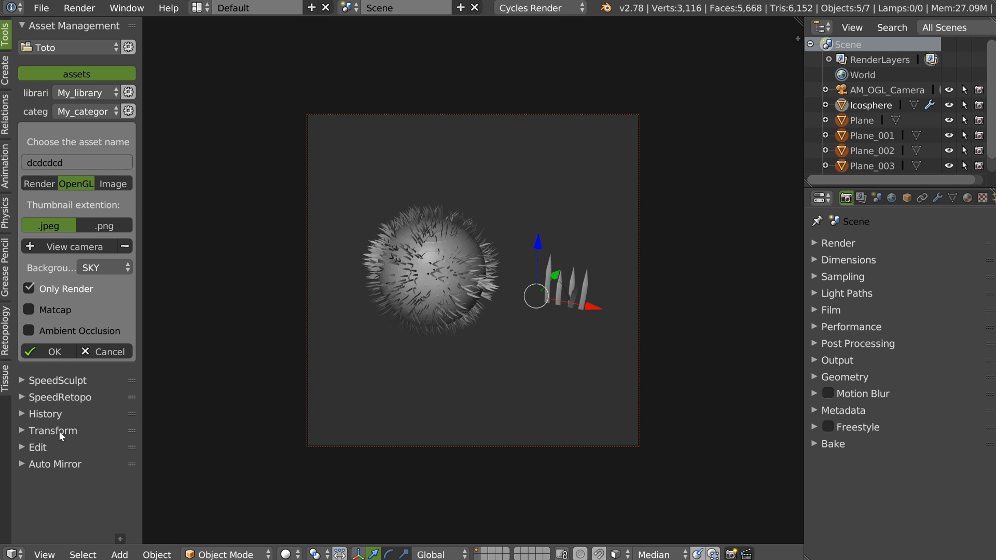
click(51, 352)
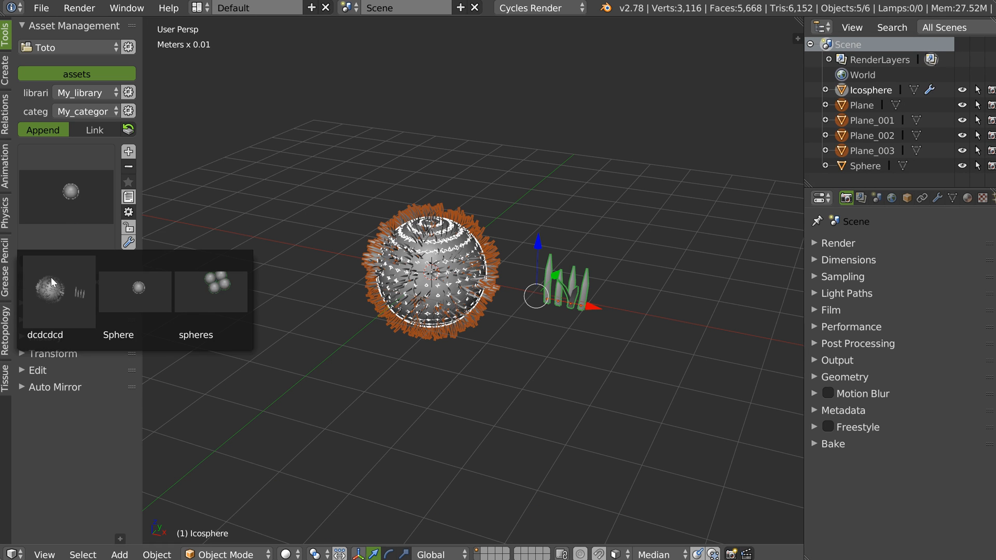
Dismiss the thumbnail preview popup, returning to Toto's asset panel
click(58, 290)
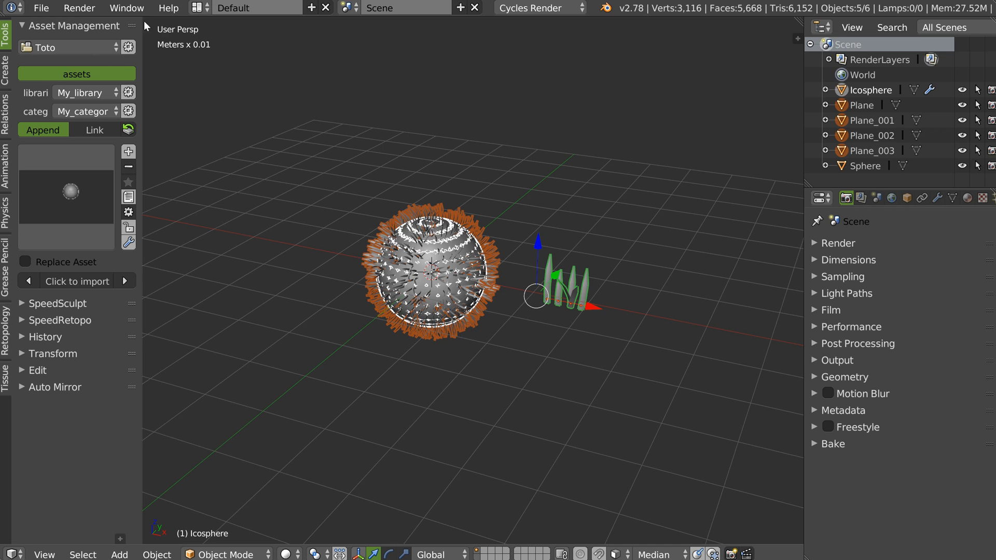
click(112, 71)
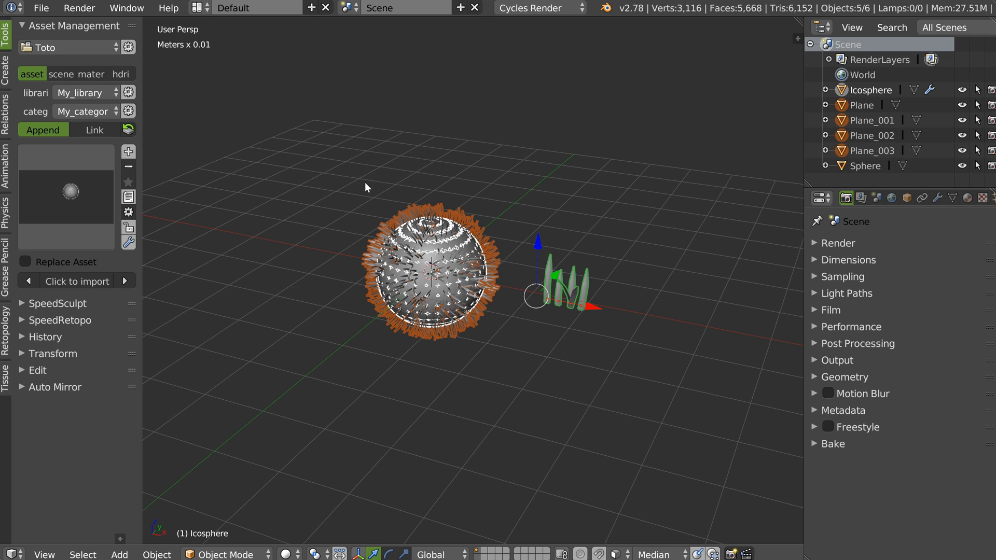
mouse_move(359, 210)
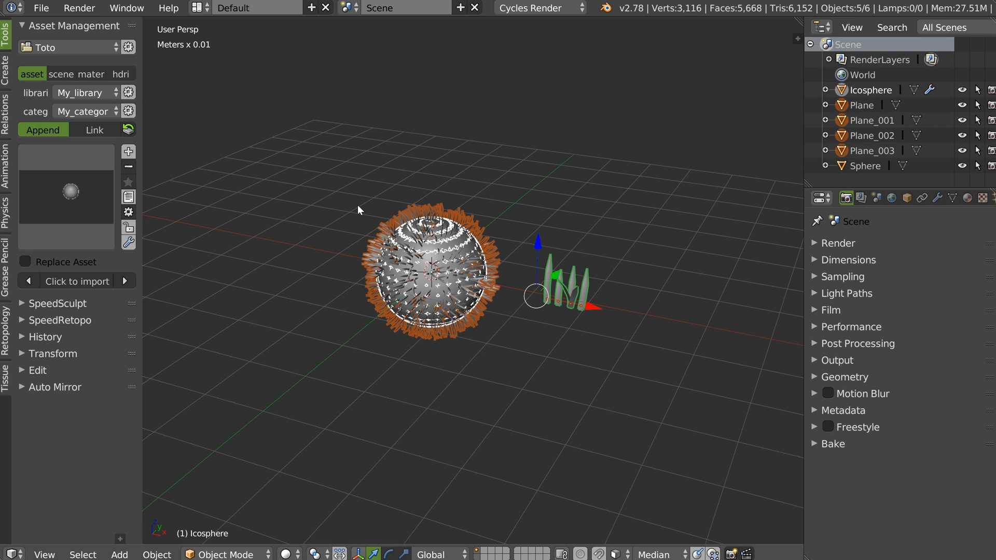